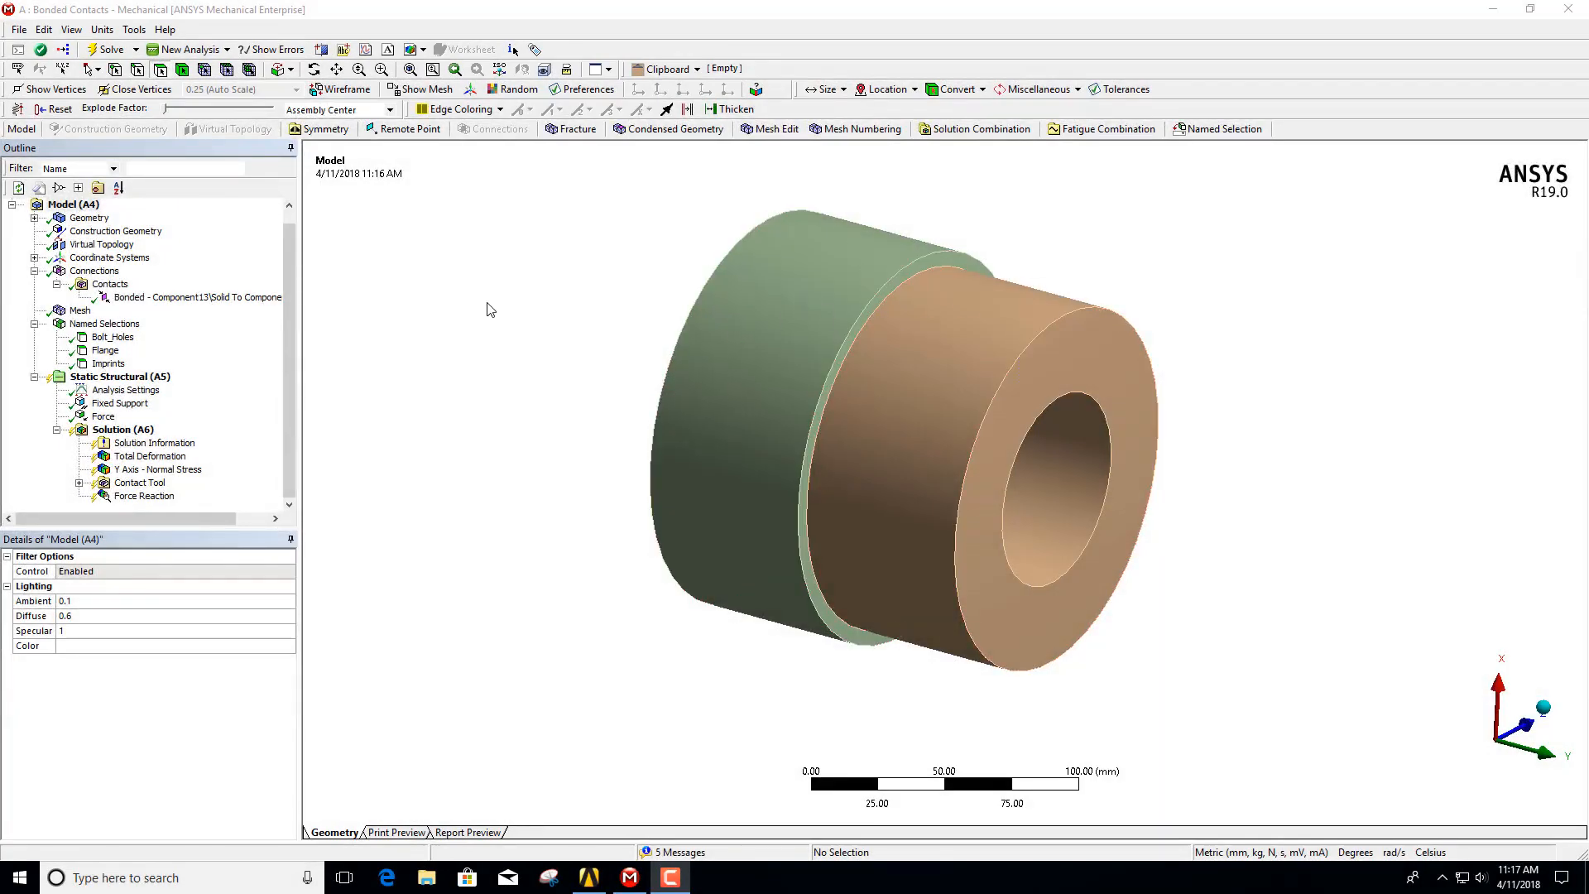
{"action": "mouse_move", "coordinate": [457, 296]}
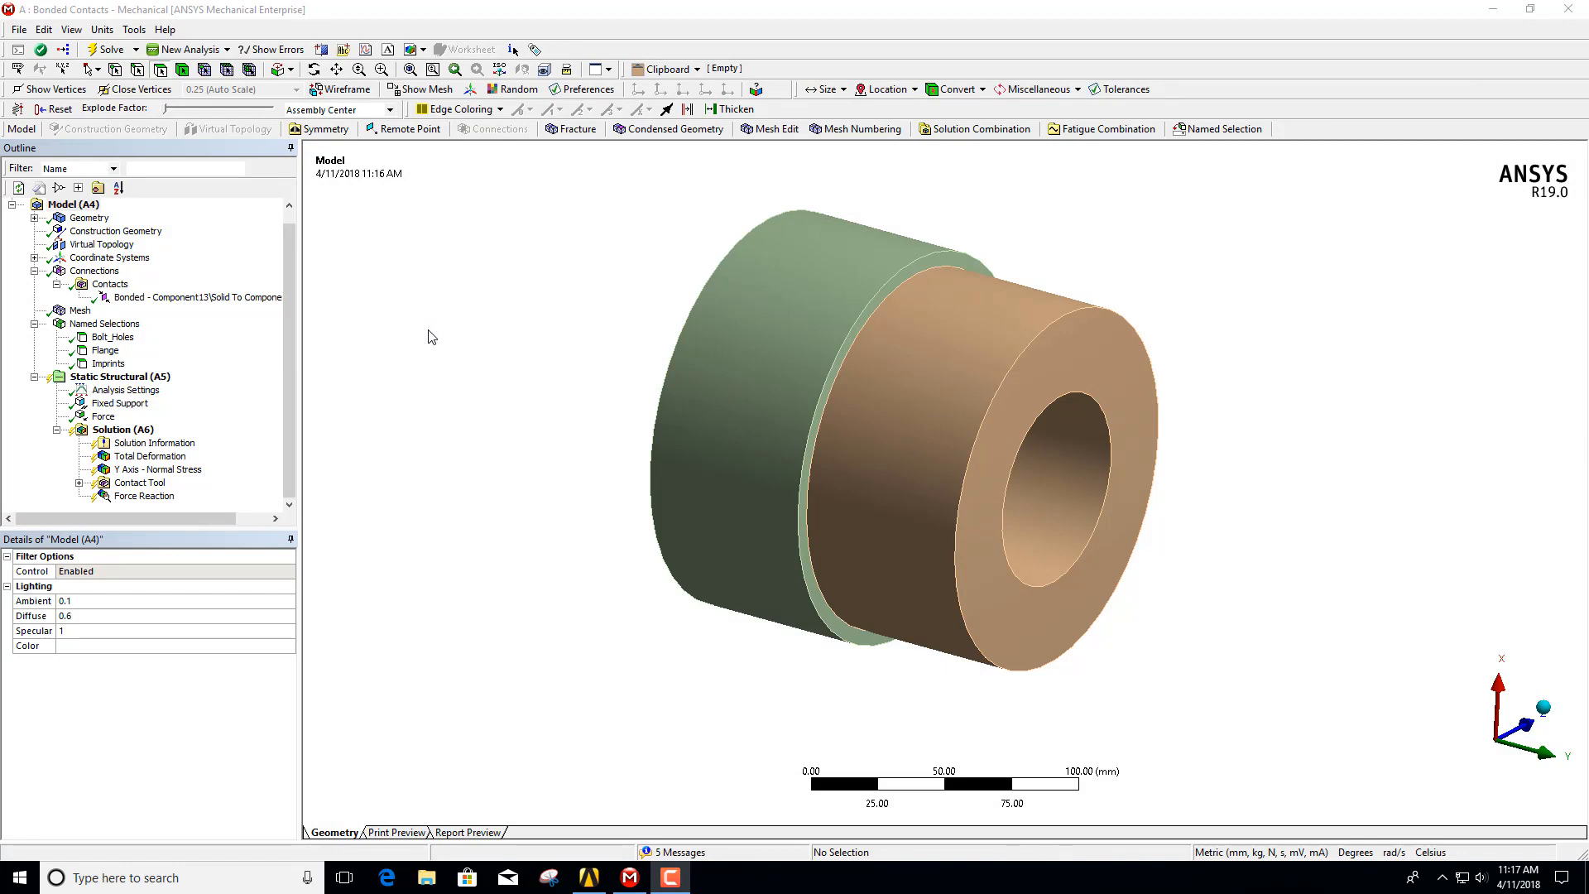
{"action": "mouse_move", "coordinate": [454, 338]}
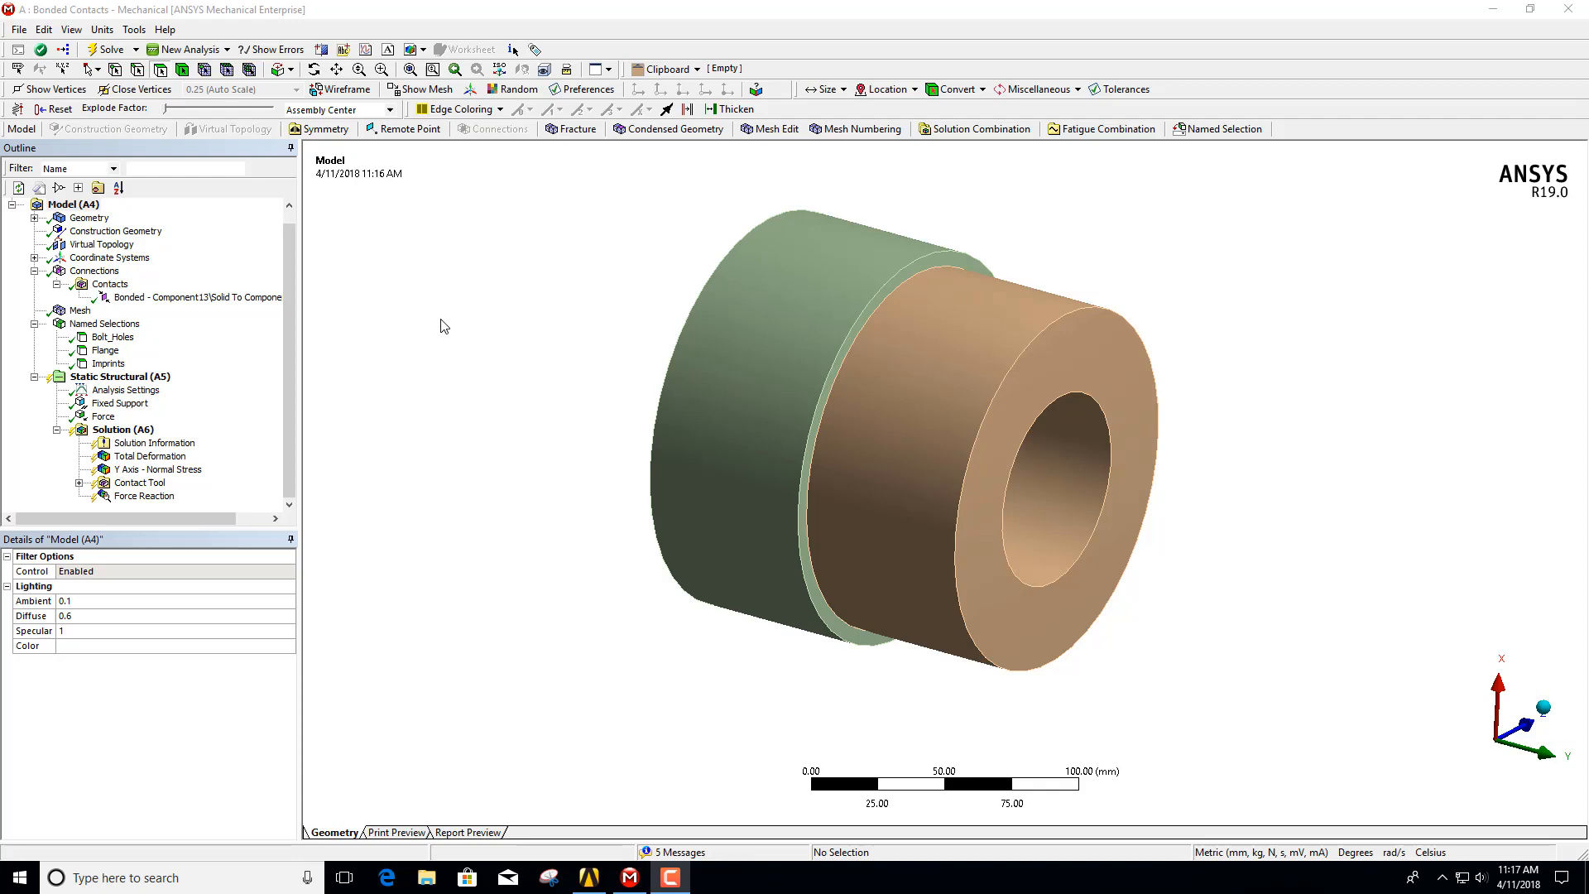
{"action": "mouse_move", "coordinate": [396, 294]}
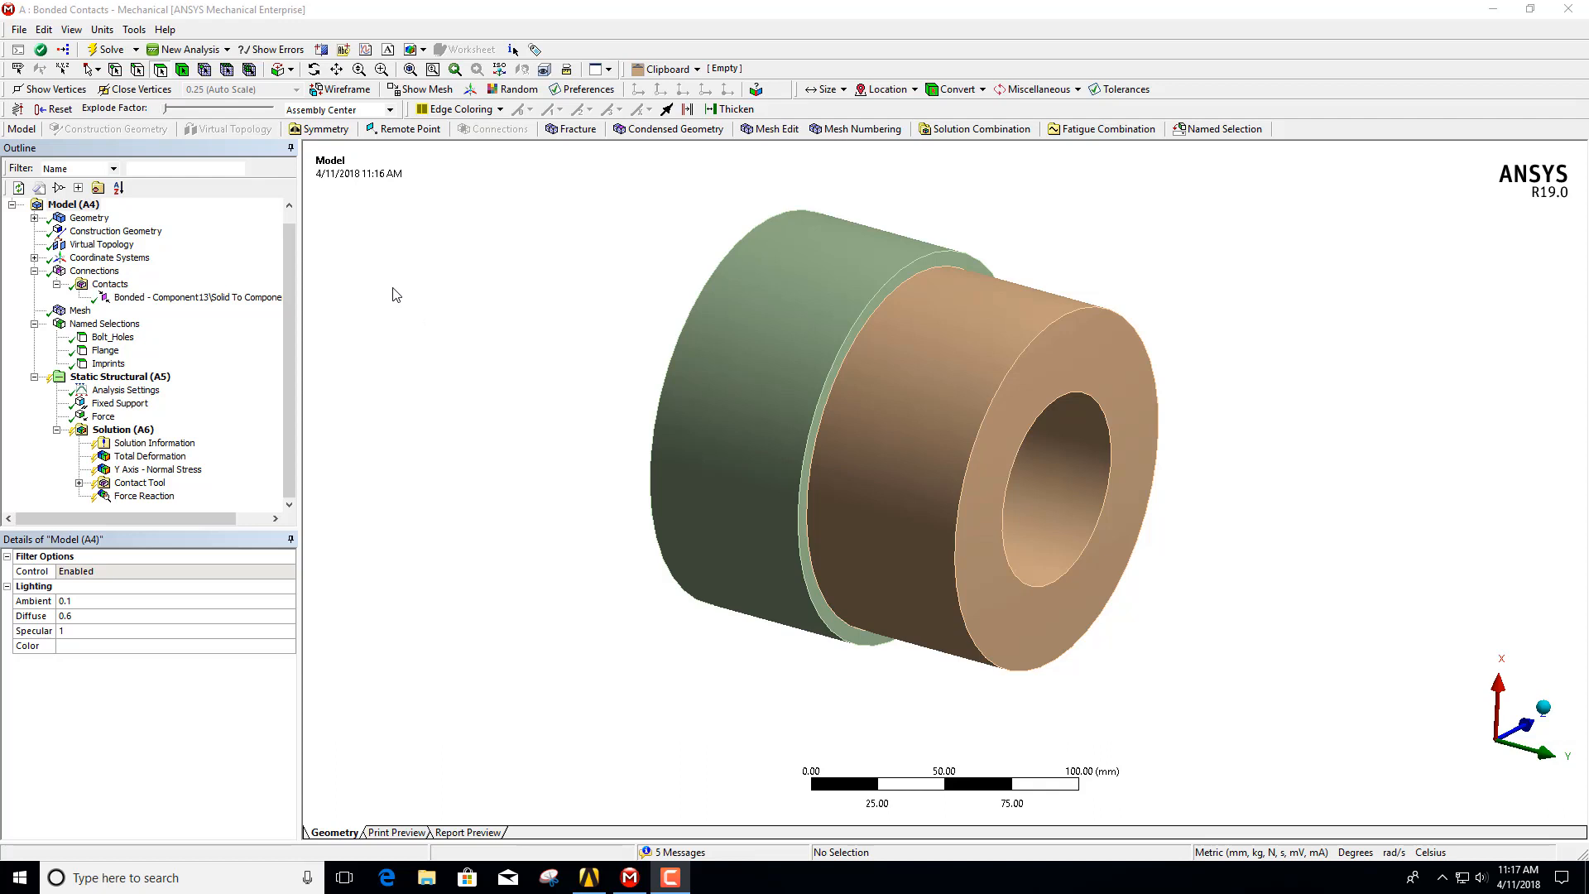
Step: Select the outer cylindrical face of the tan body in the graphics window
{"action": "left_click", "coordinate": [754, 324]}
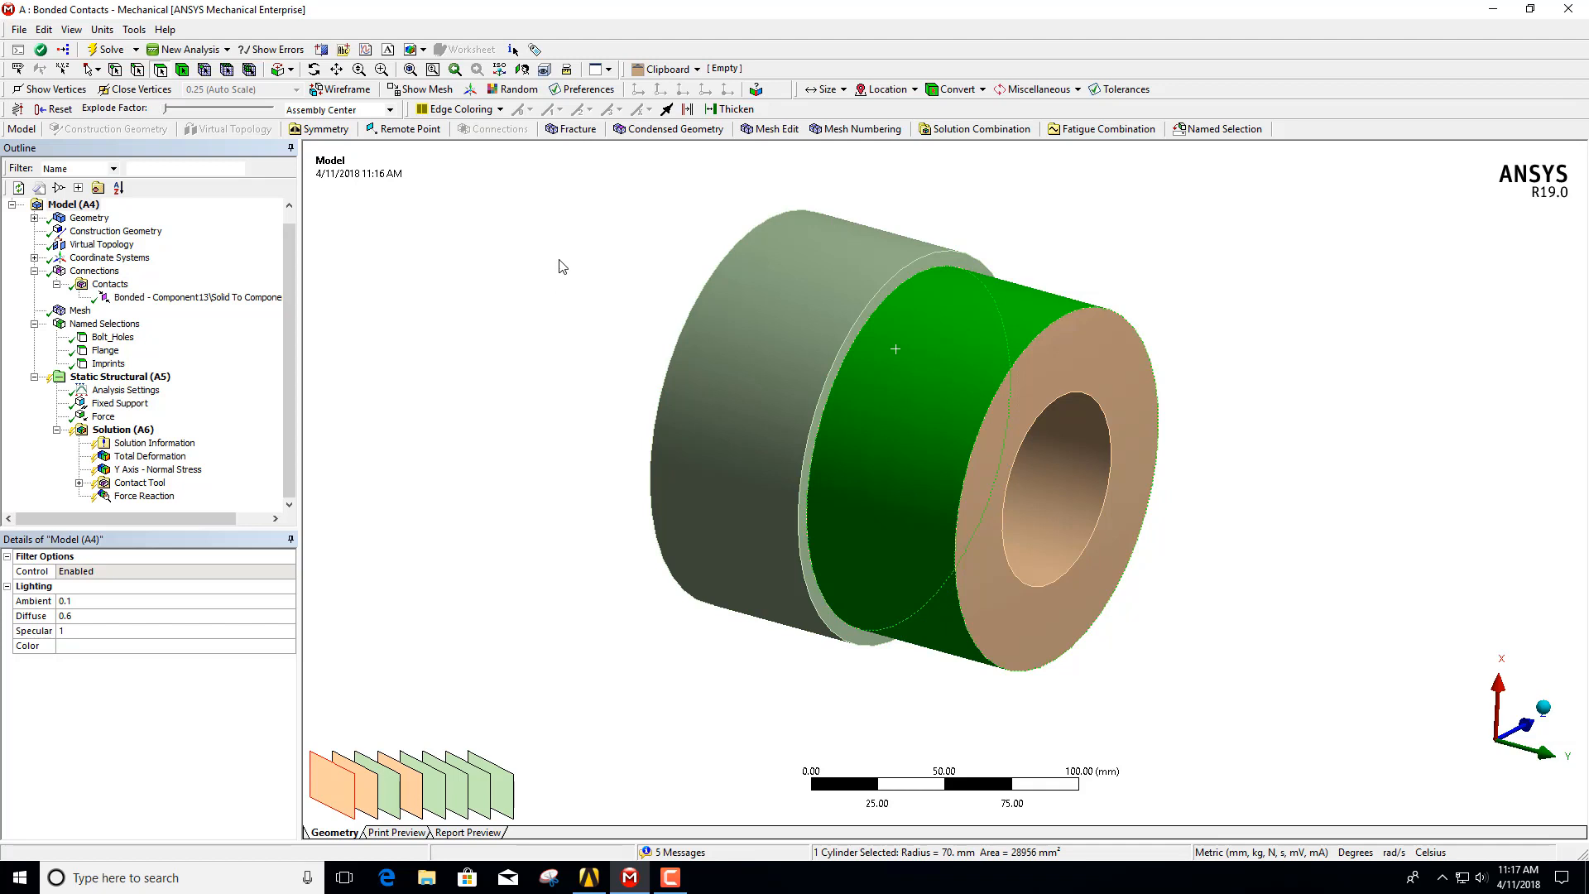
{"action": "mouse_move", "coordinate": [394, 223]}
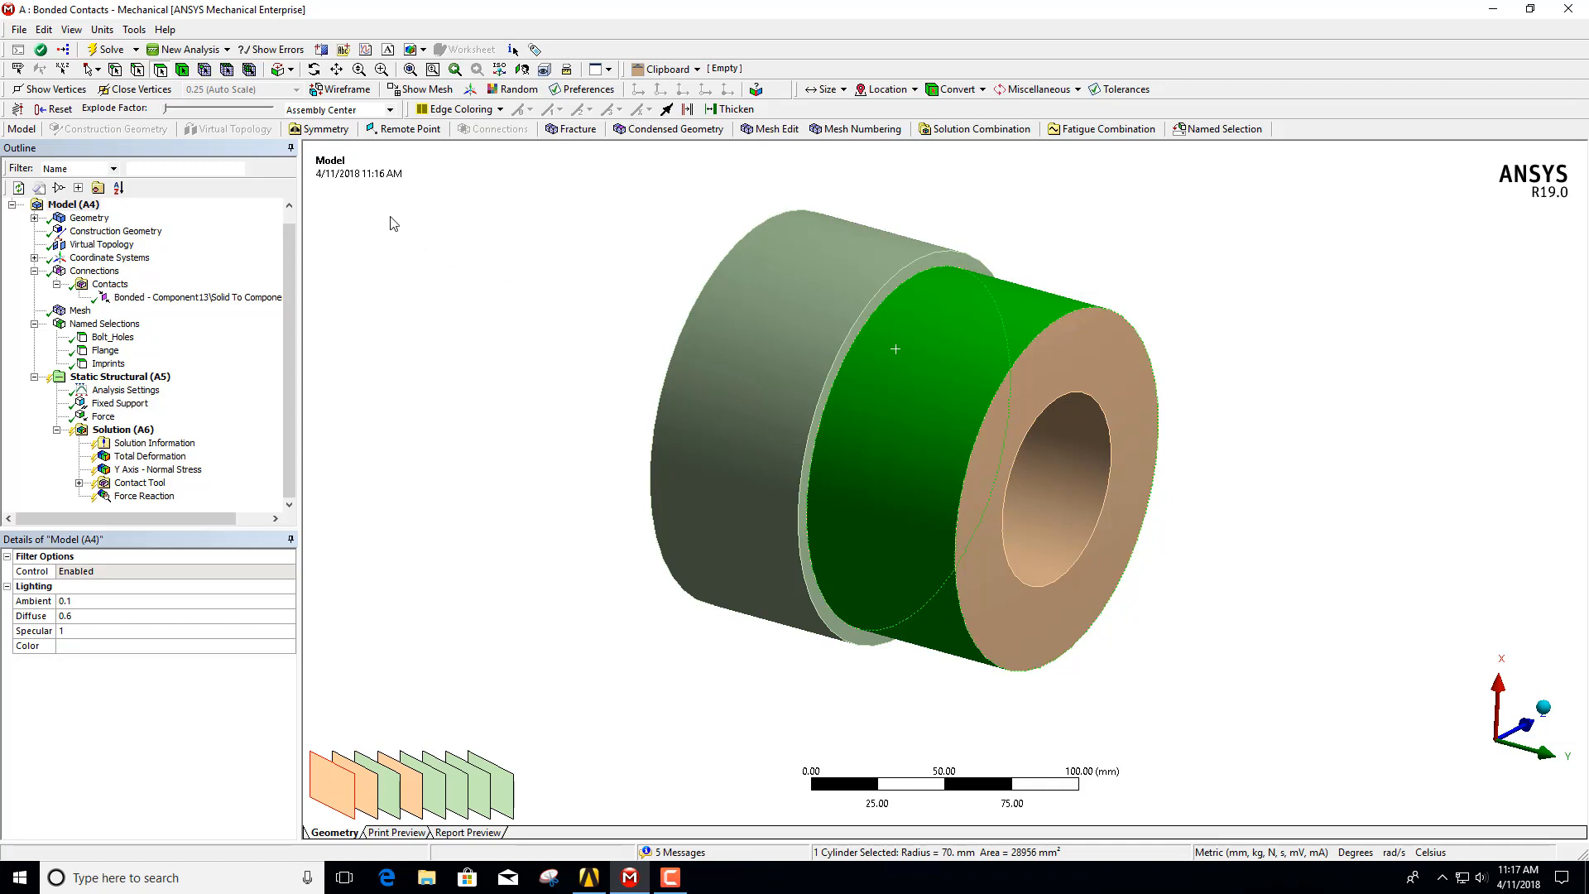
{"action": "mouse_move", "coordinate": [163, 111]}
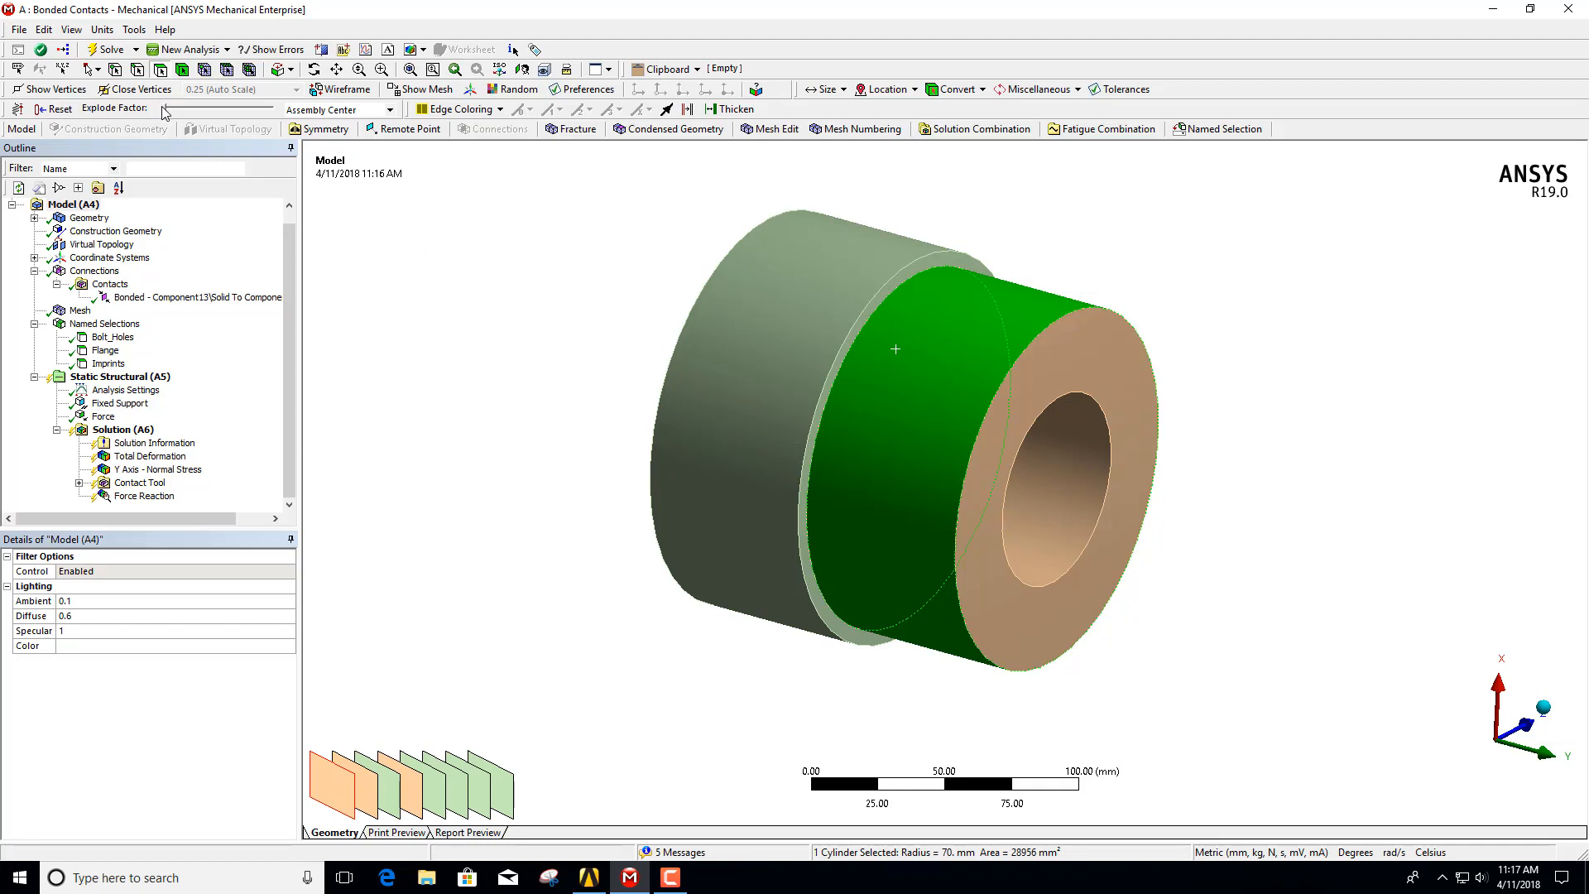
Step: Raise the Explode Factor to separate the cylinder from the flange, then clear the selection
{"action": "left_click_drag", "start_coordinate": [166, 109], "coordinate": [217, 109]}
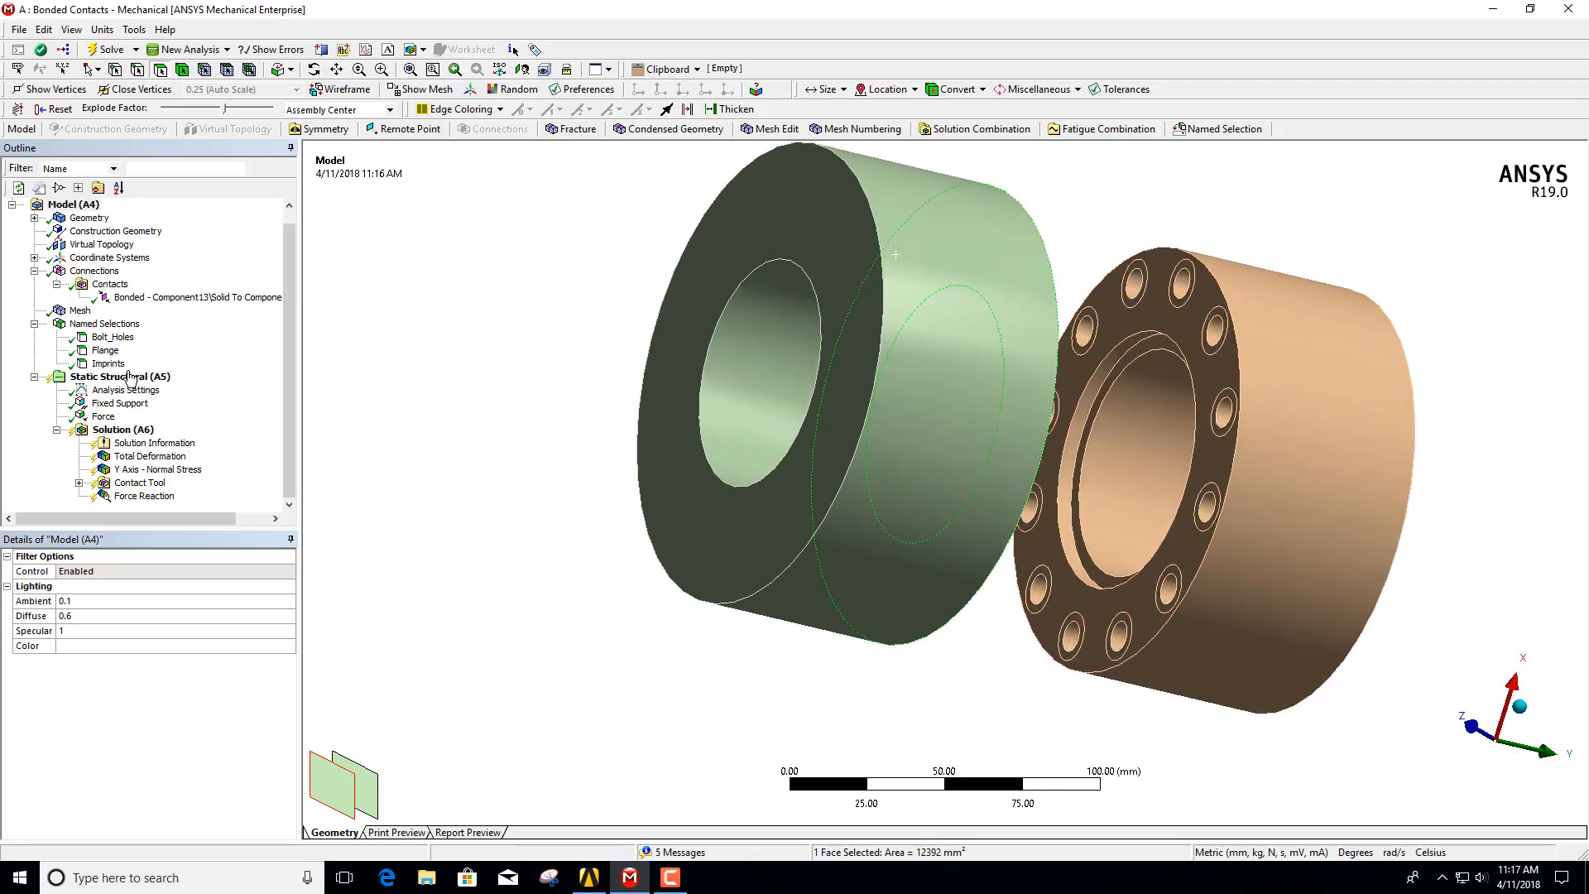
{"action": "left_click", "coordinate": [1182, 273]}
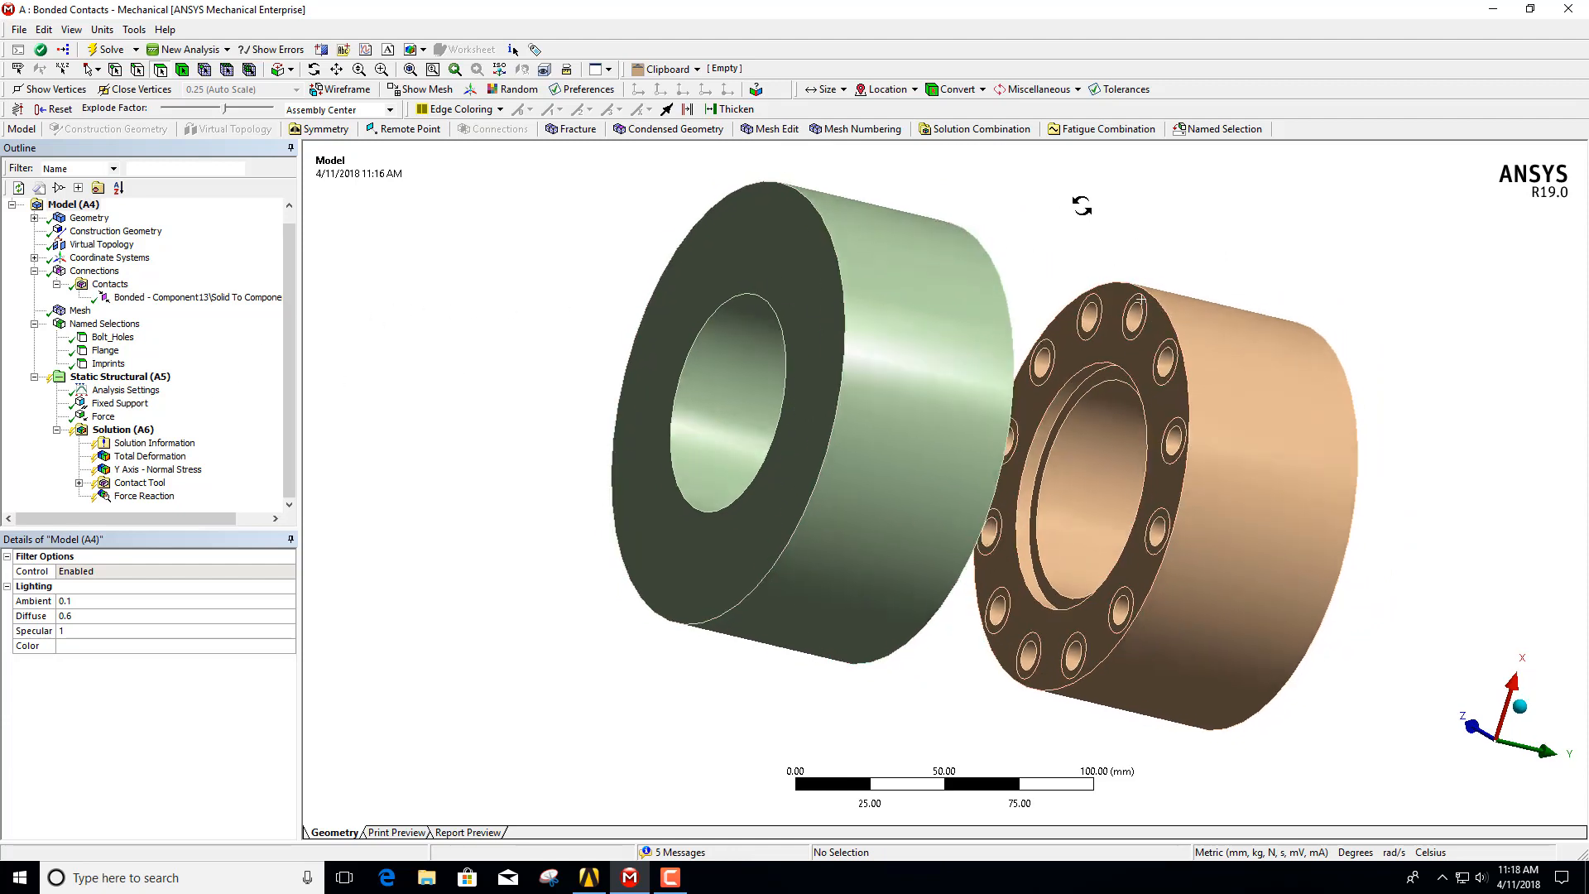
Step: Highlight the Flange face and twelve Imprints faces, then show the Bonded contact's details
{"action": "left_click", "coordinate": [104, 349]}
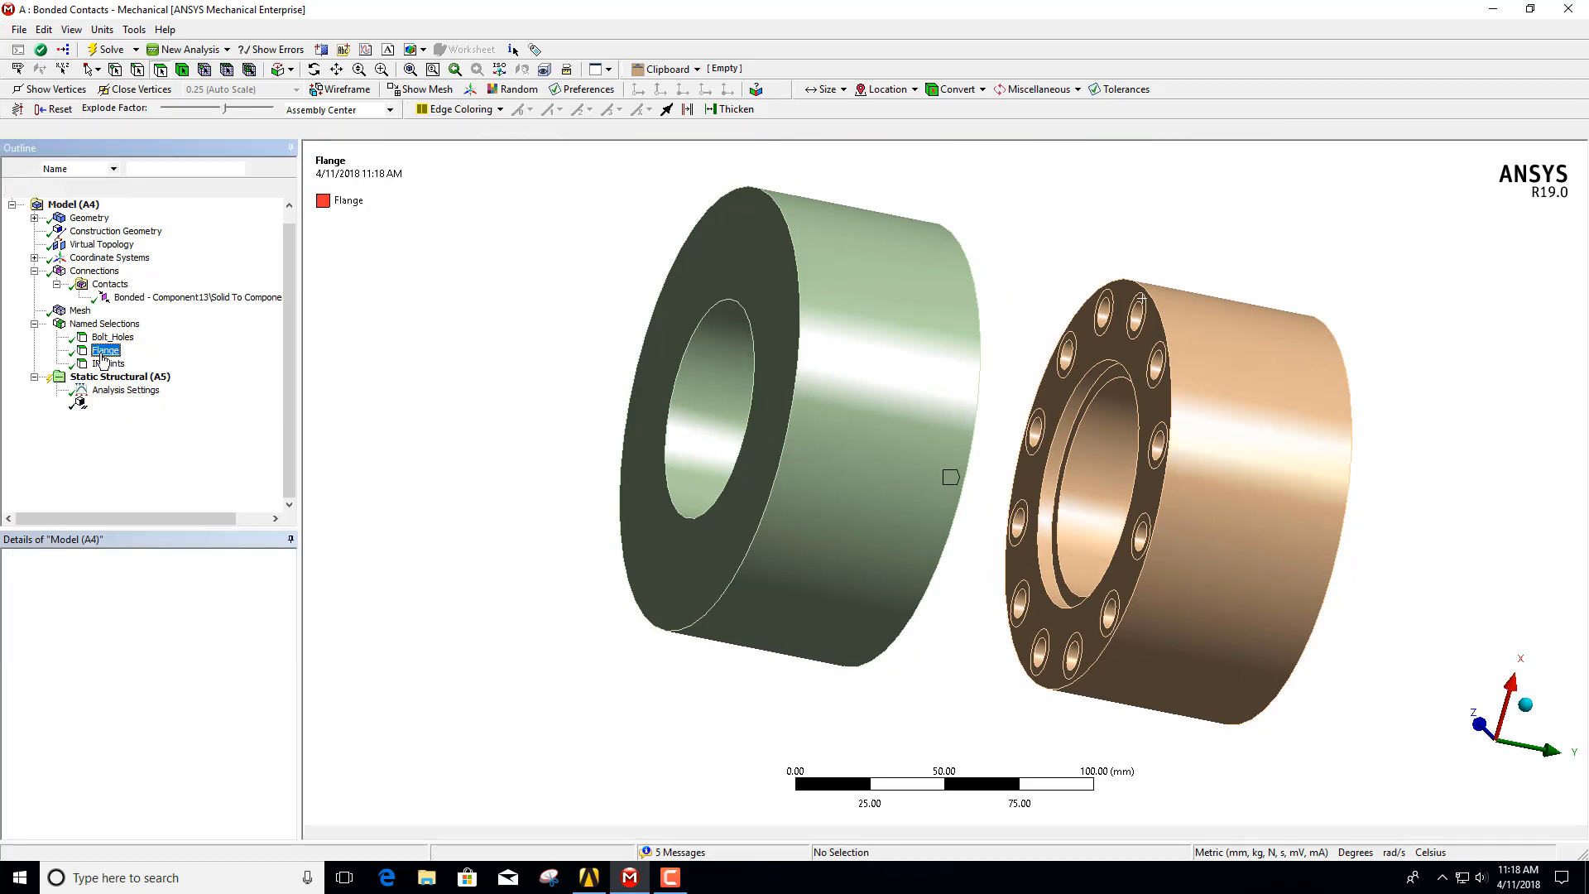
{"action": "left_click", "coordinate": [106, 349]}
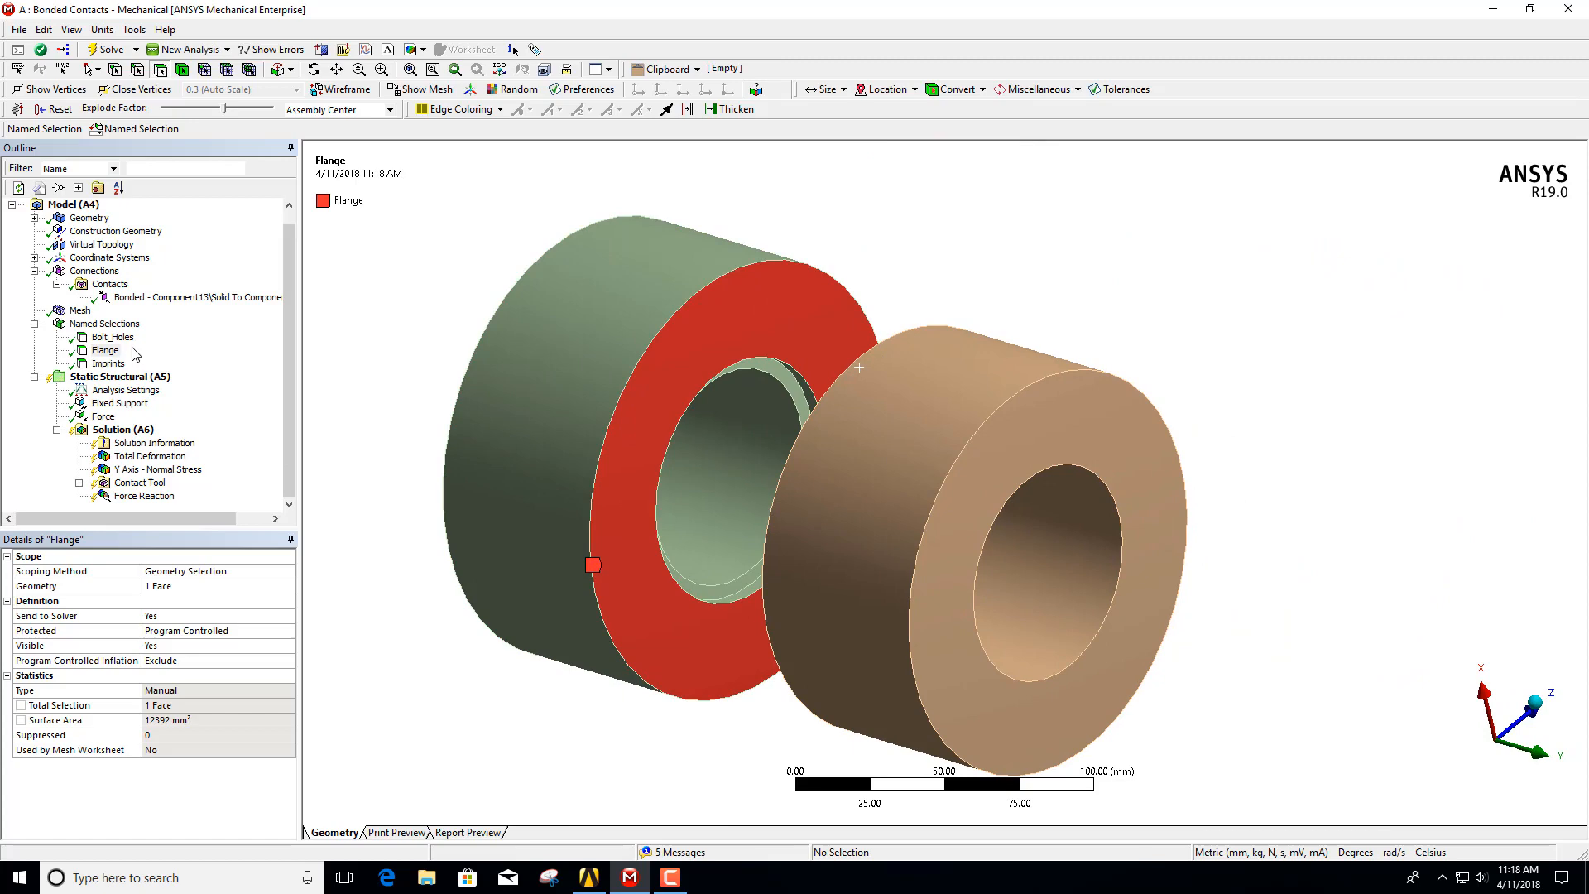
{"action": "left_click", "coordinate": [110, 363]}
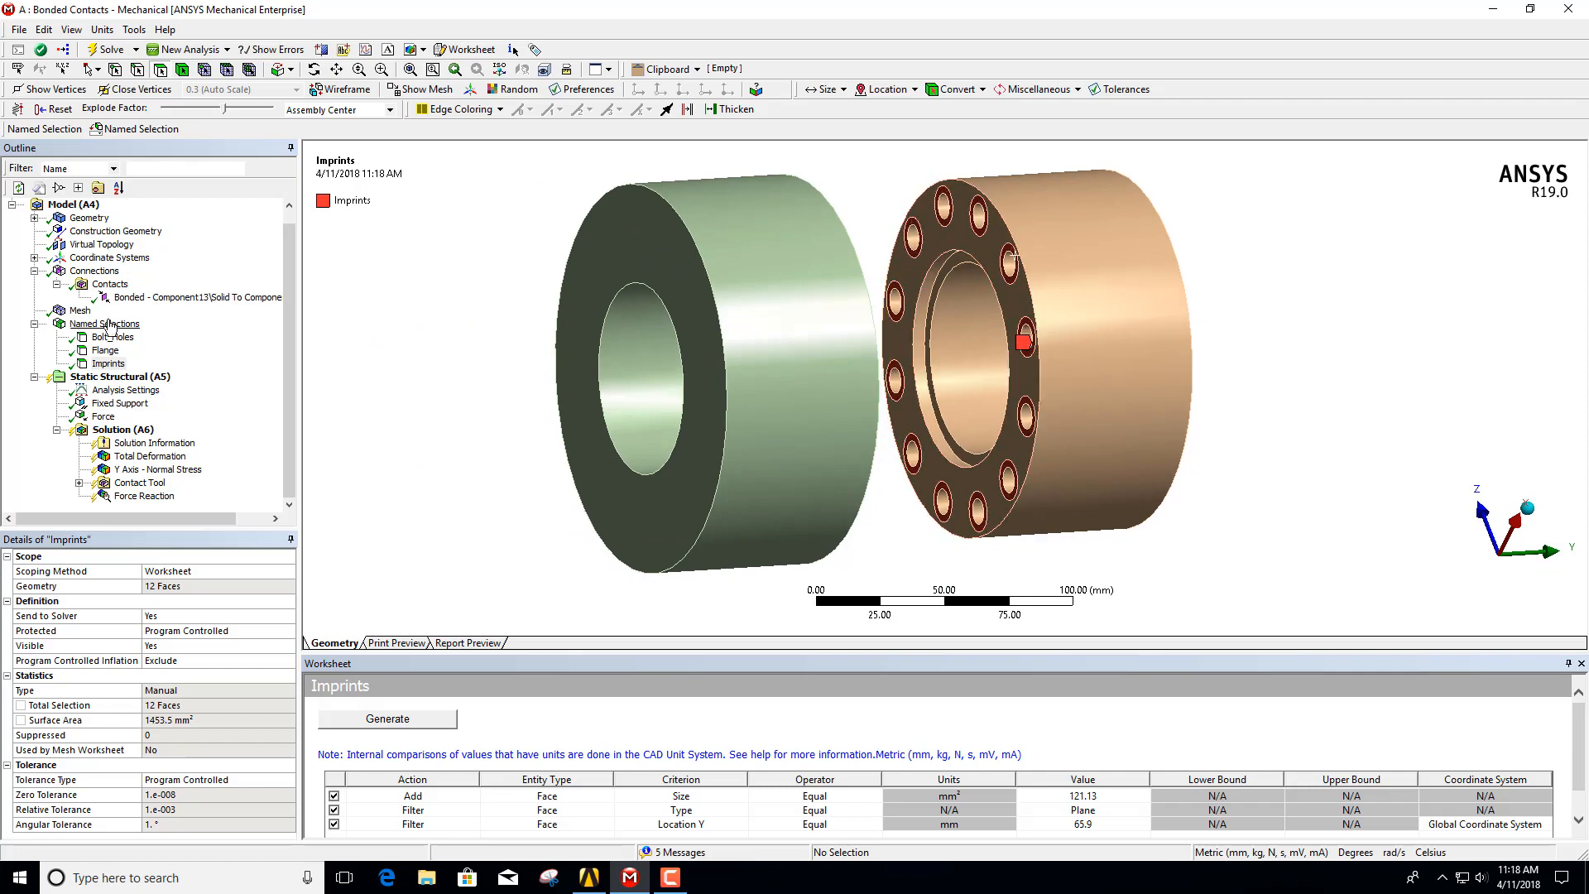
{"action": "left_click", "coordinate": [192, 296]}
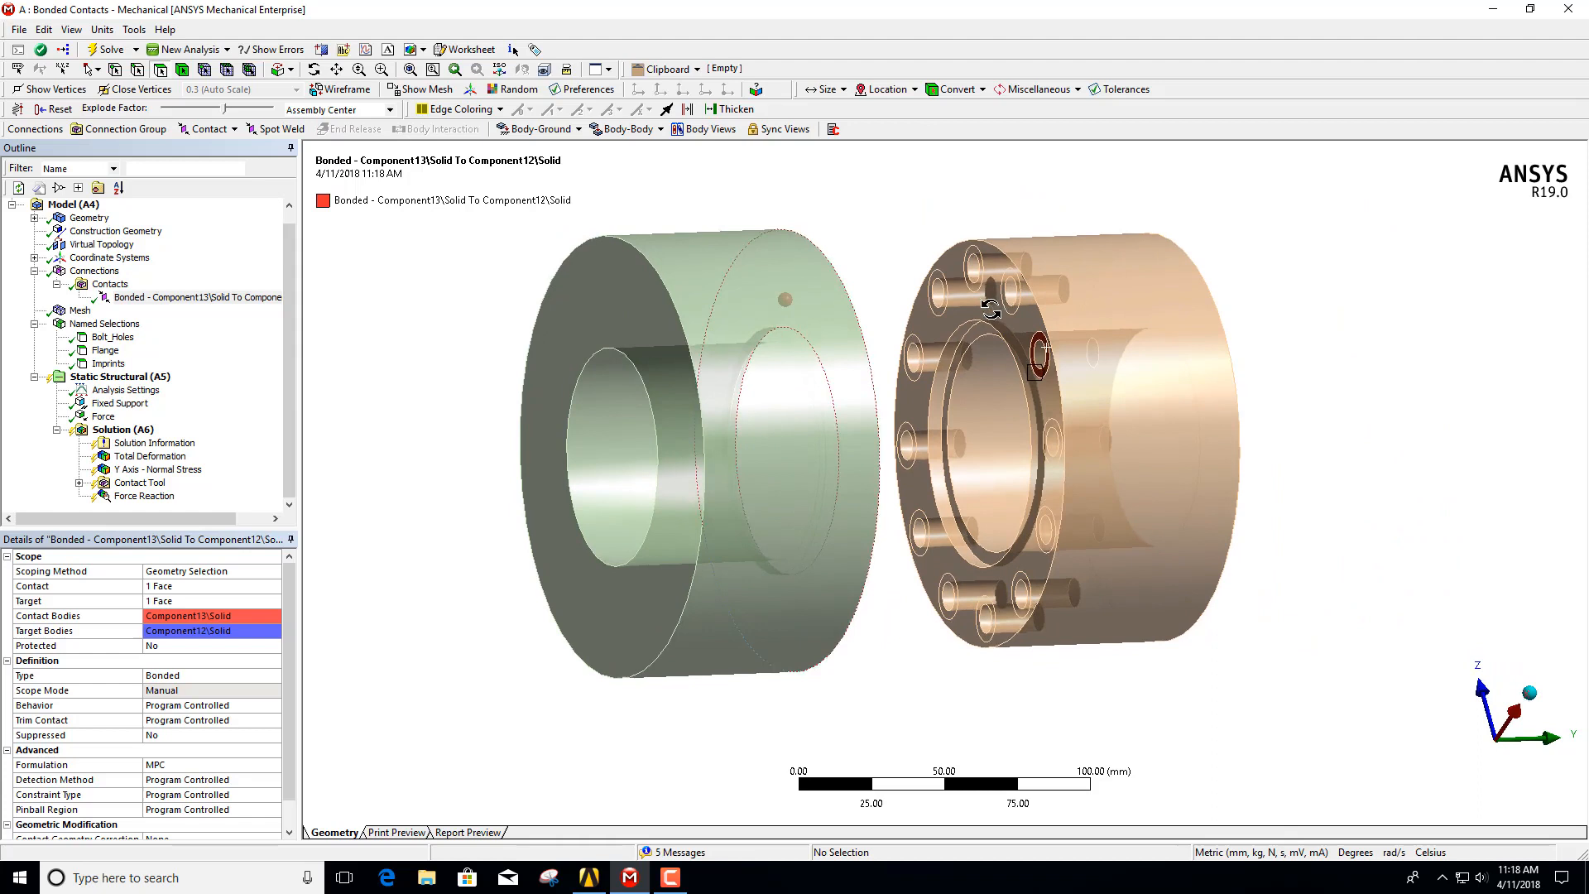
Step: Select the Bonded contact in the Outline as the Object Generator template
{"action": "left_click", "coordinate": [182, 296]}
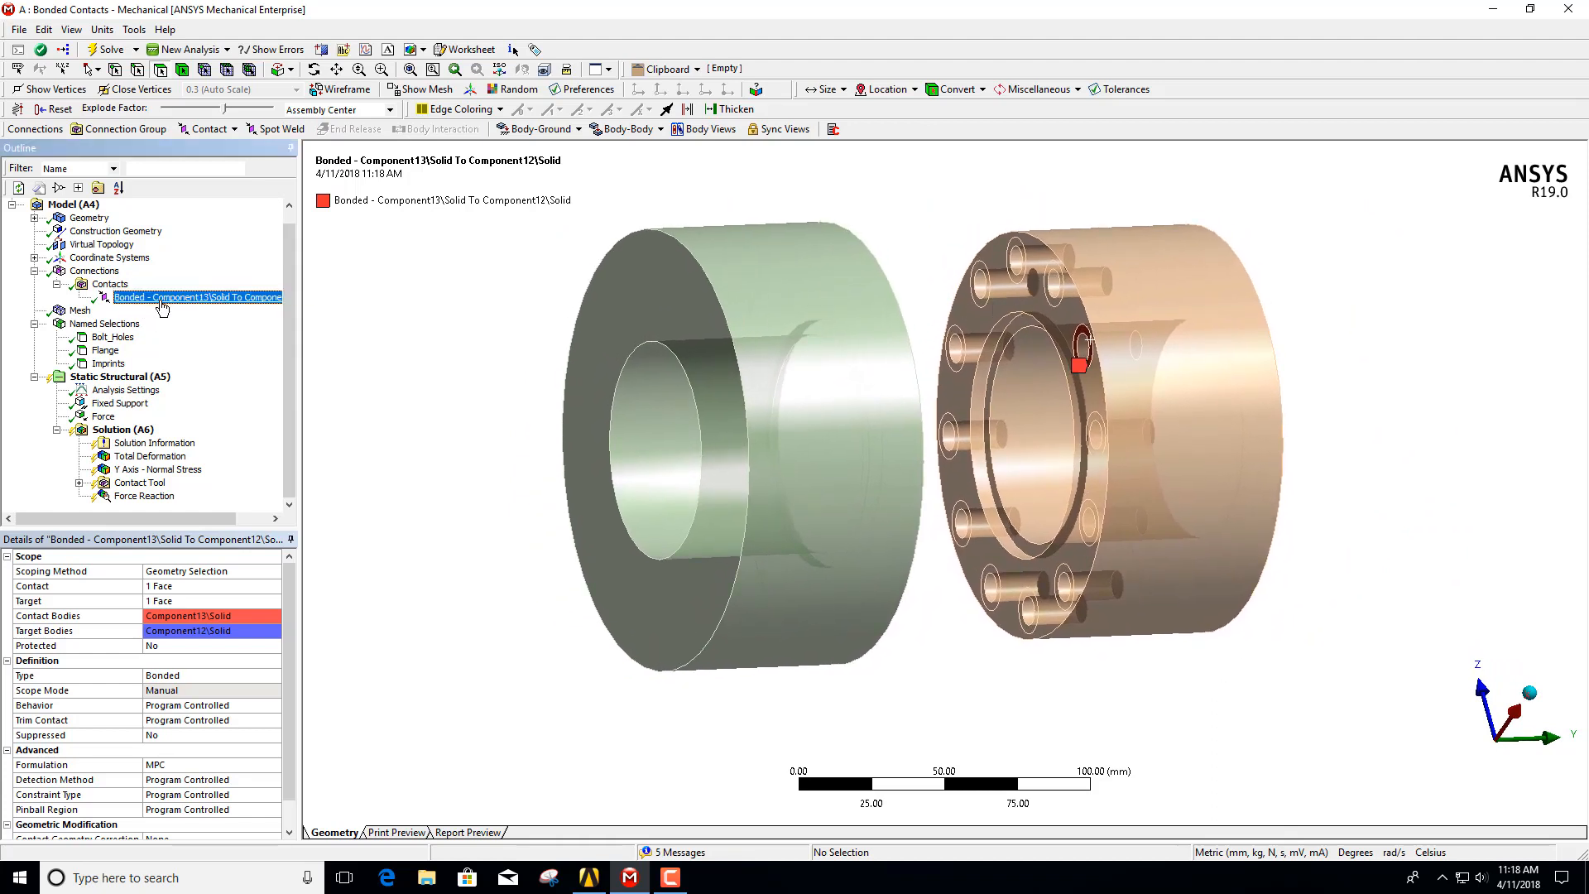
{"action": "mouse_move", "coordinate": [319, 298]}
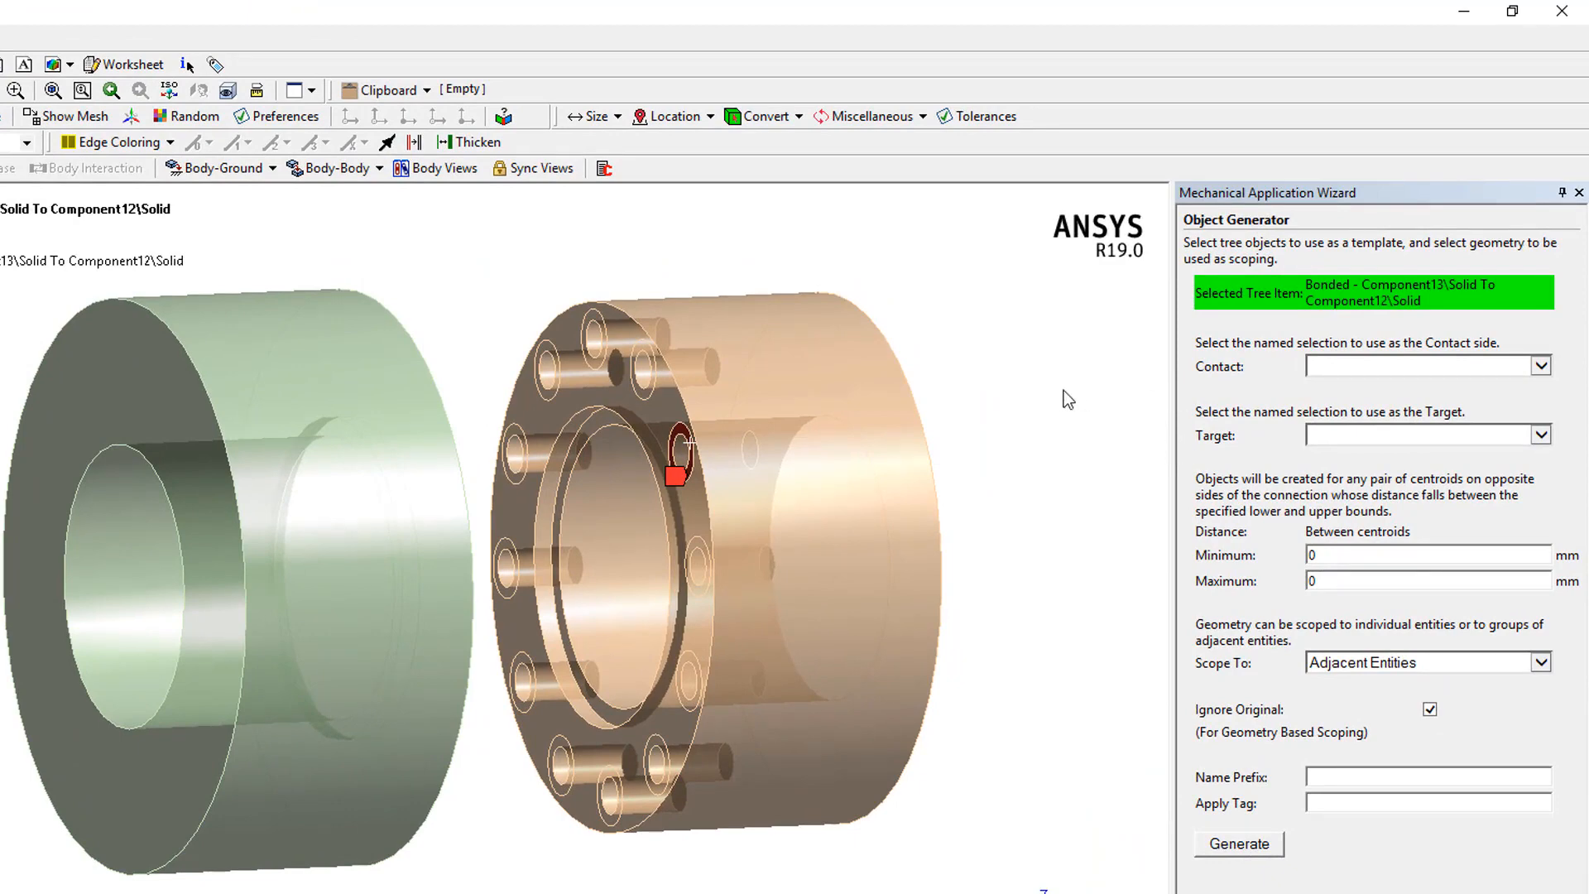
{"action": "mouse_move", "coordinate": [1545, 366]}
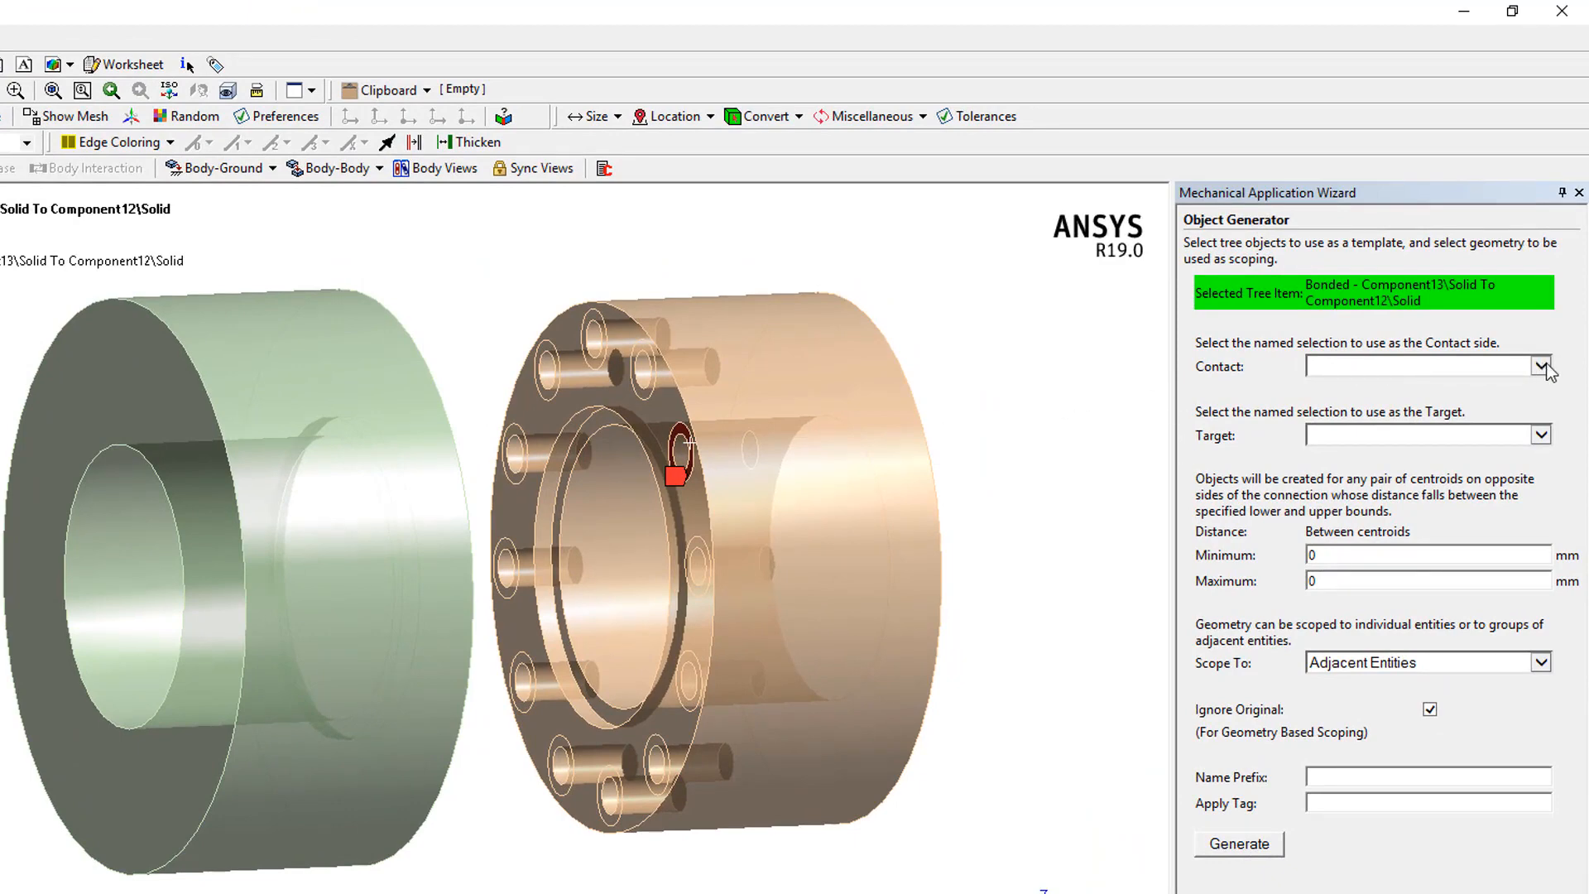
Step: Choose Imprints as the Contact named selection and Flange as the Target
{"action": "left_click", "coordinate": [1539, 366]}
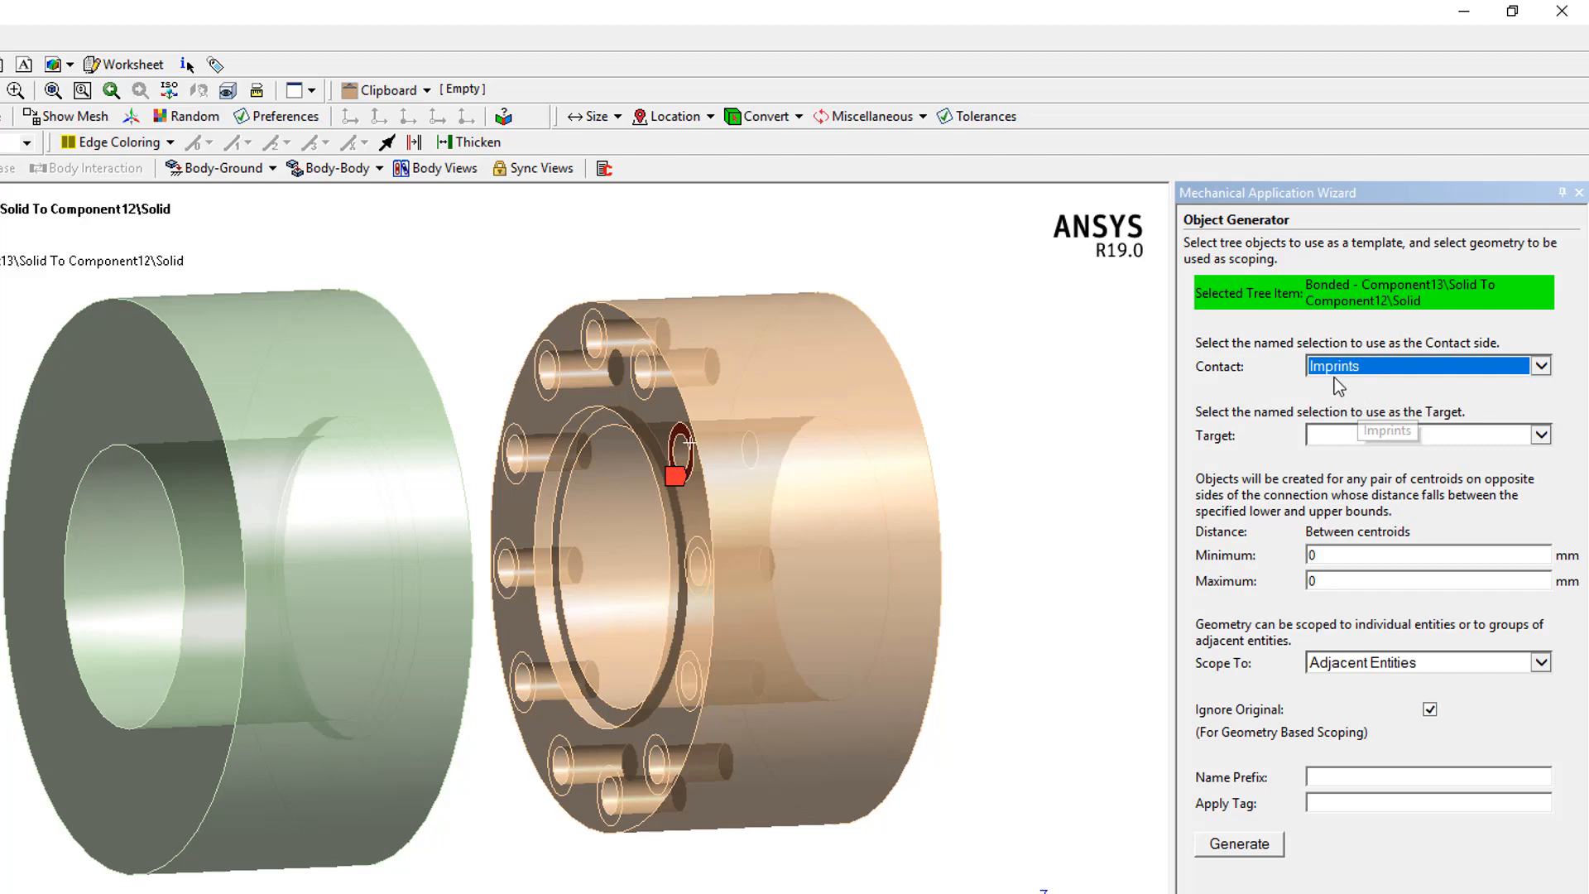
{"action": "left_click", "coordinate": [1539, 433]}
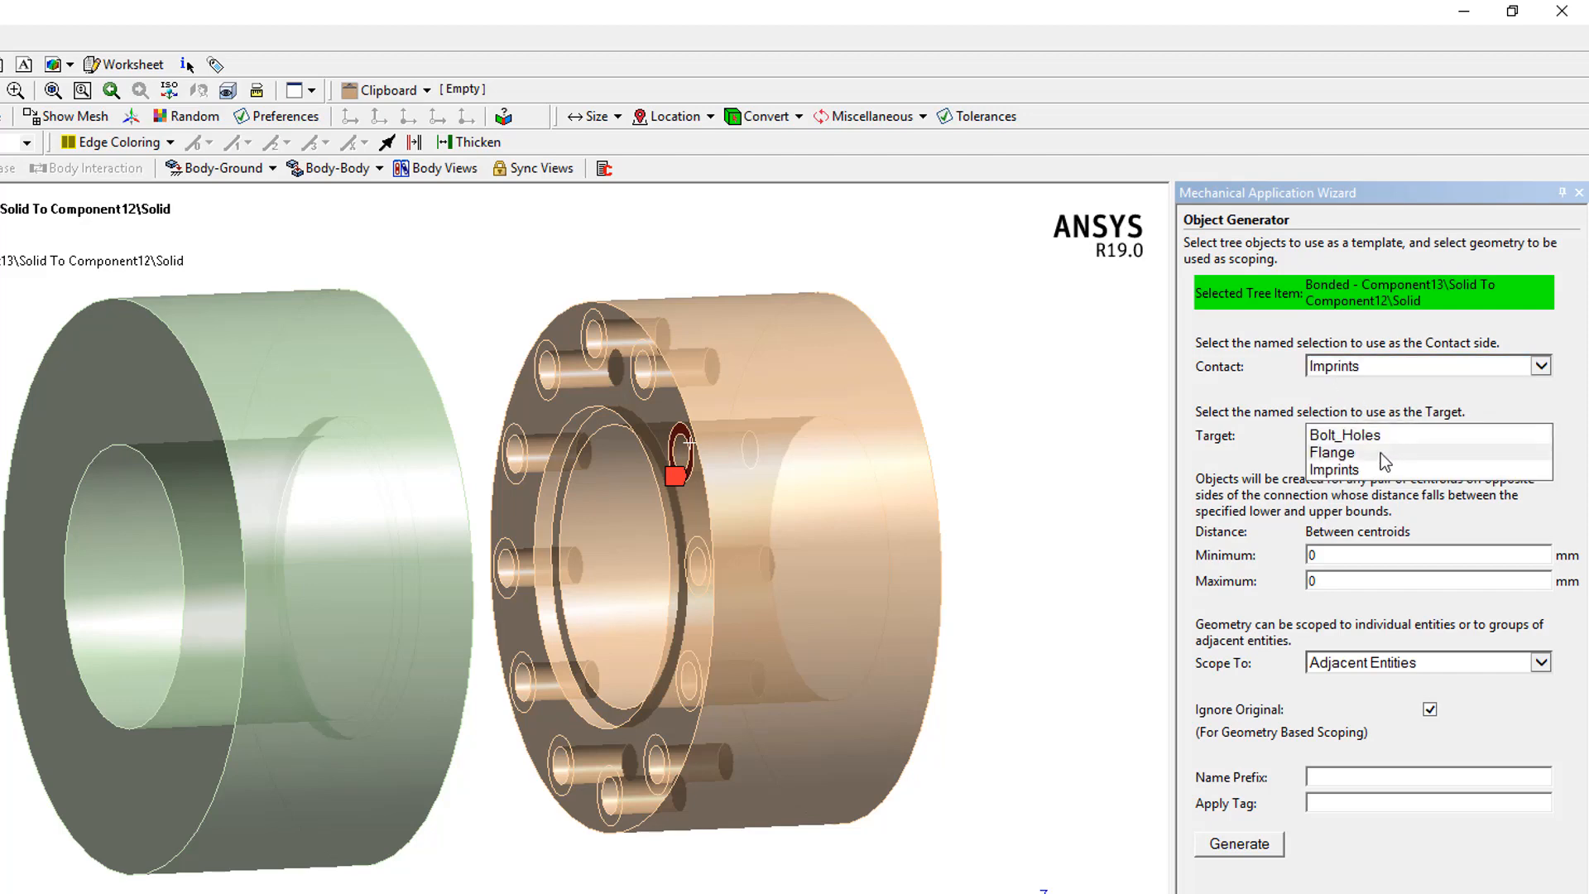
{"action": "left_click", "coordinate": [1331, 450]}
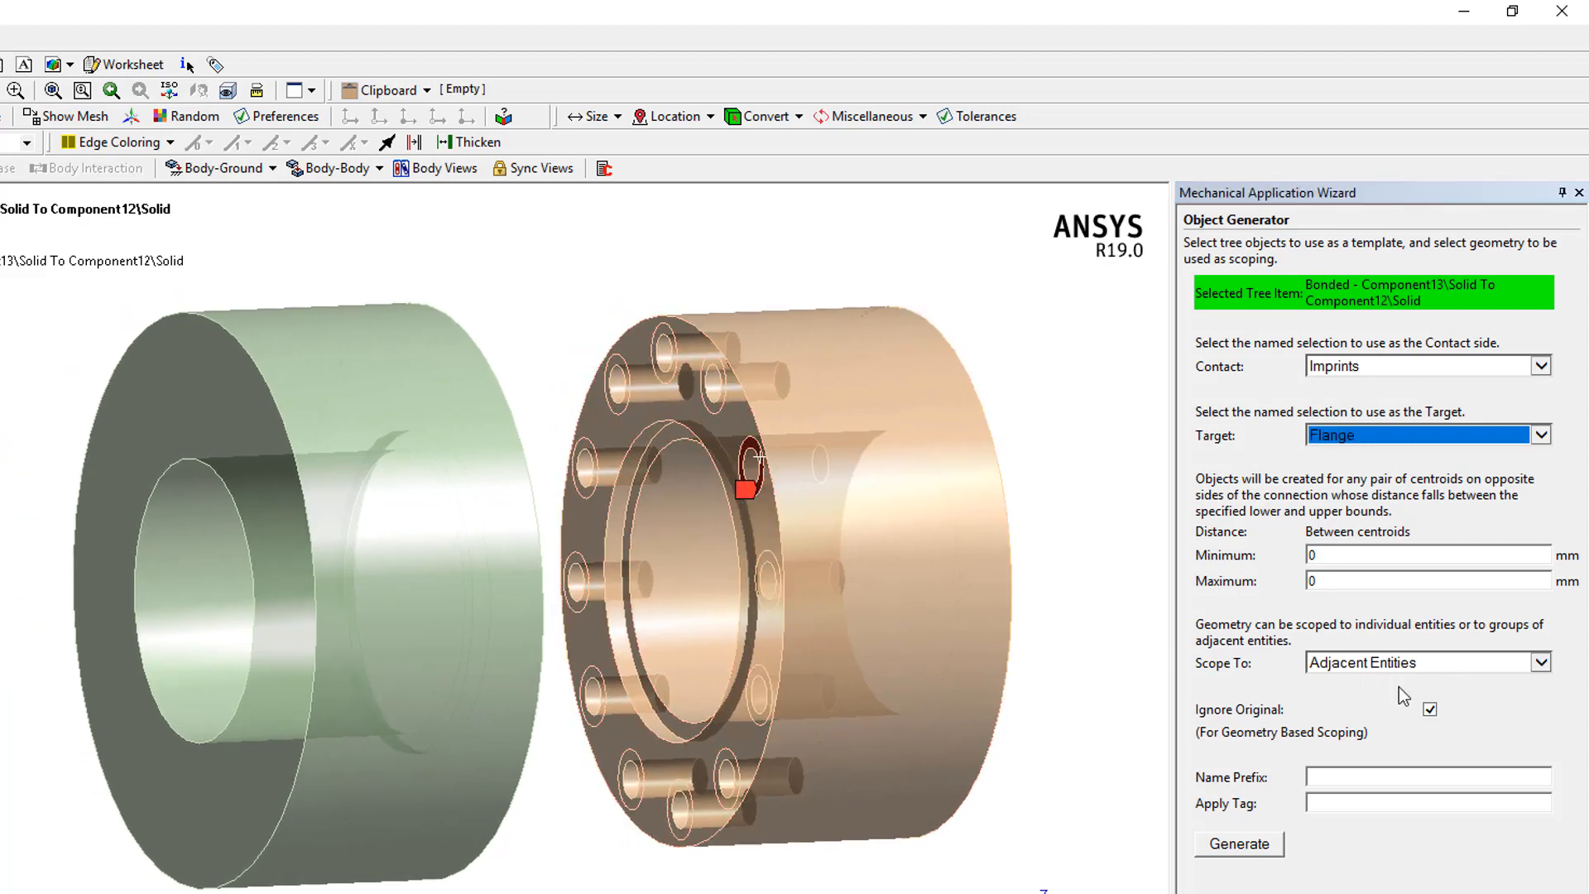
{"action": "mouse_move", "coordinate": [784, 504]}
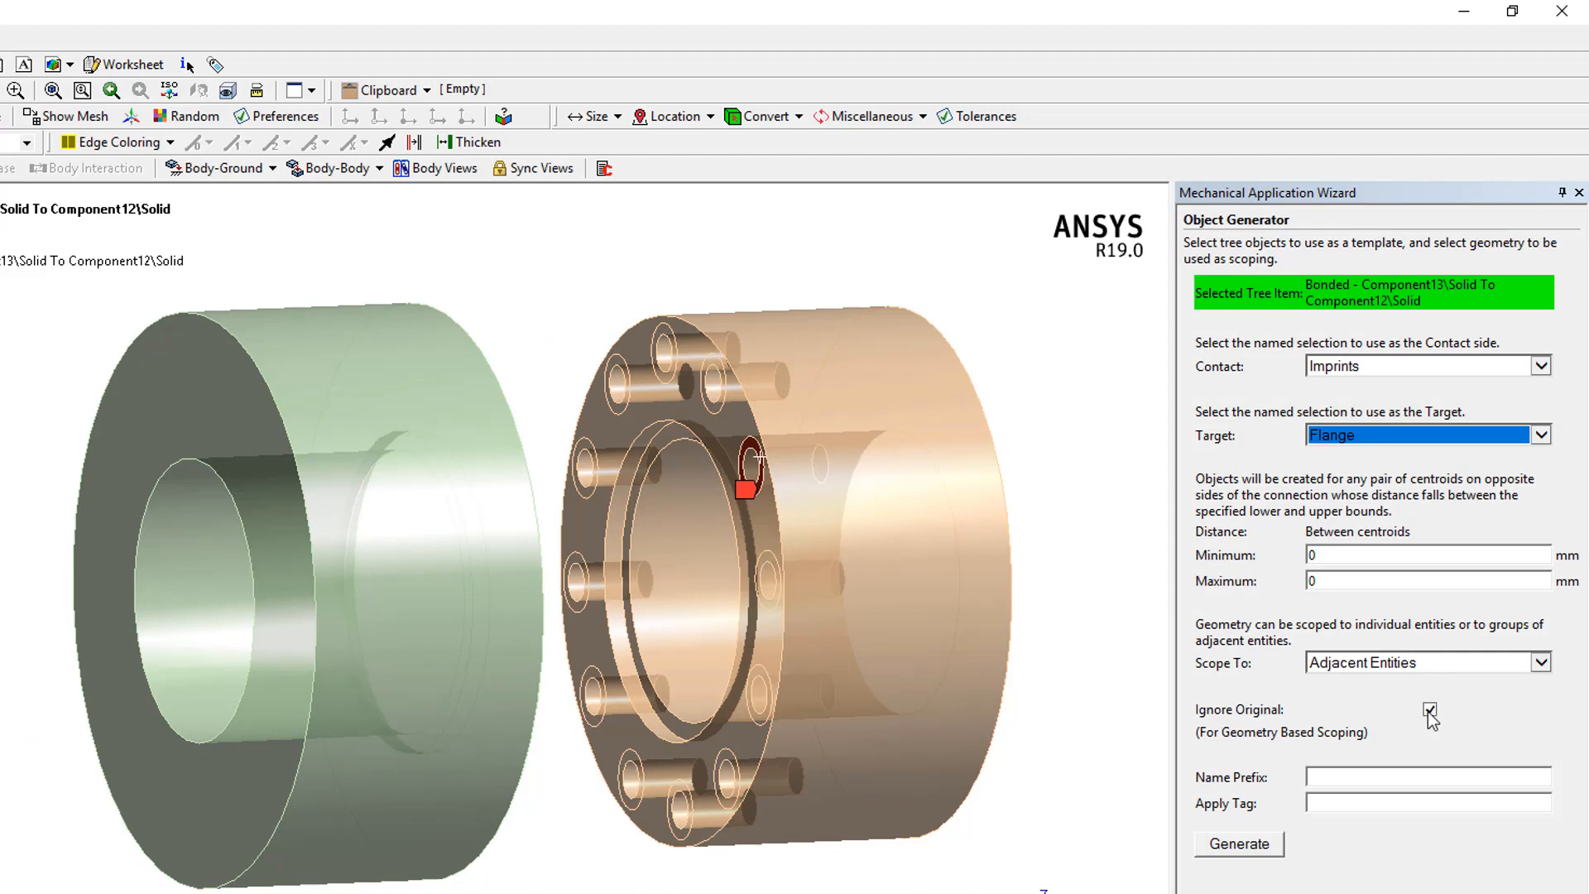
Step: Switch off Ignore Original and inspect the bolt-hole imprints on the flange face
{"action": "left_click", "coordinate": [1428, 710]}
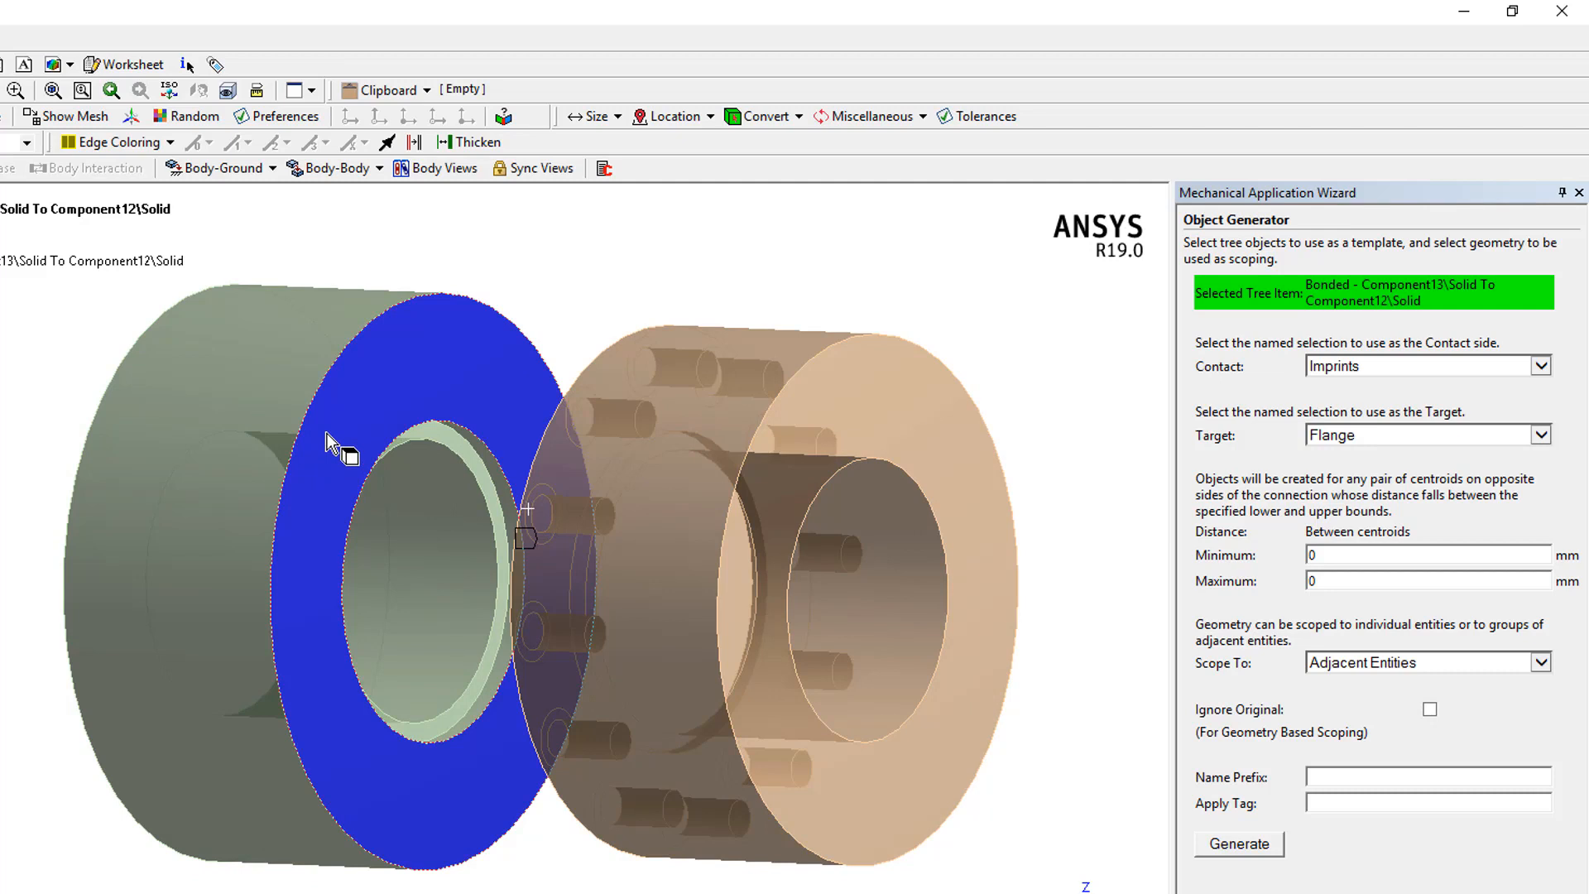
{"action": "mouse_move", "coordinate": [535, 359]}
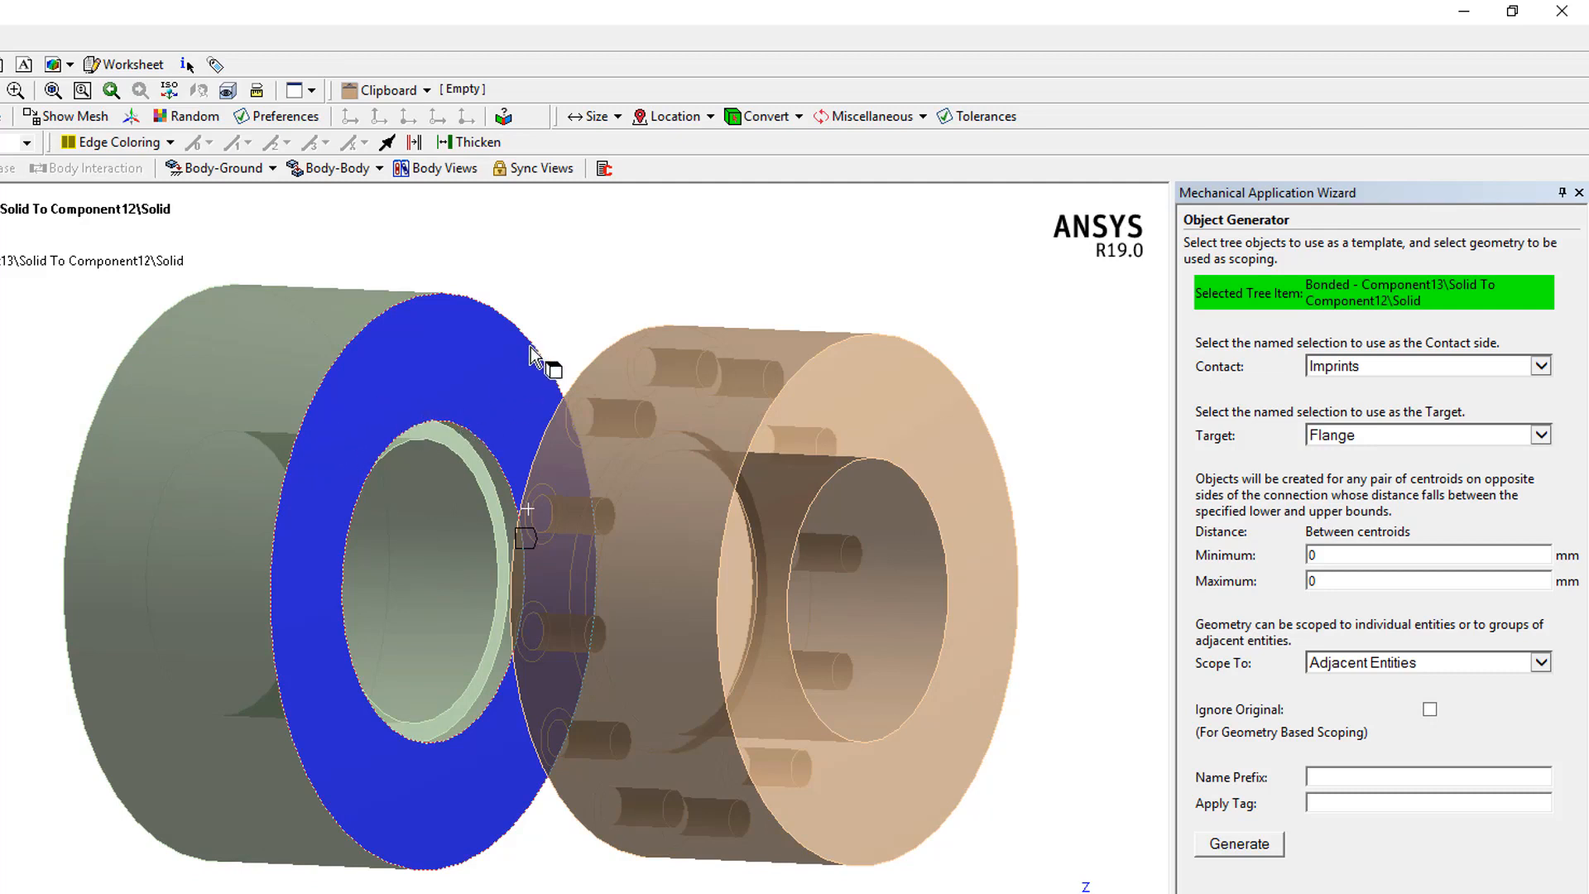
{"action": "mouse_move", "coordinate": [592, 314]}
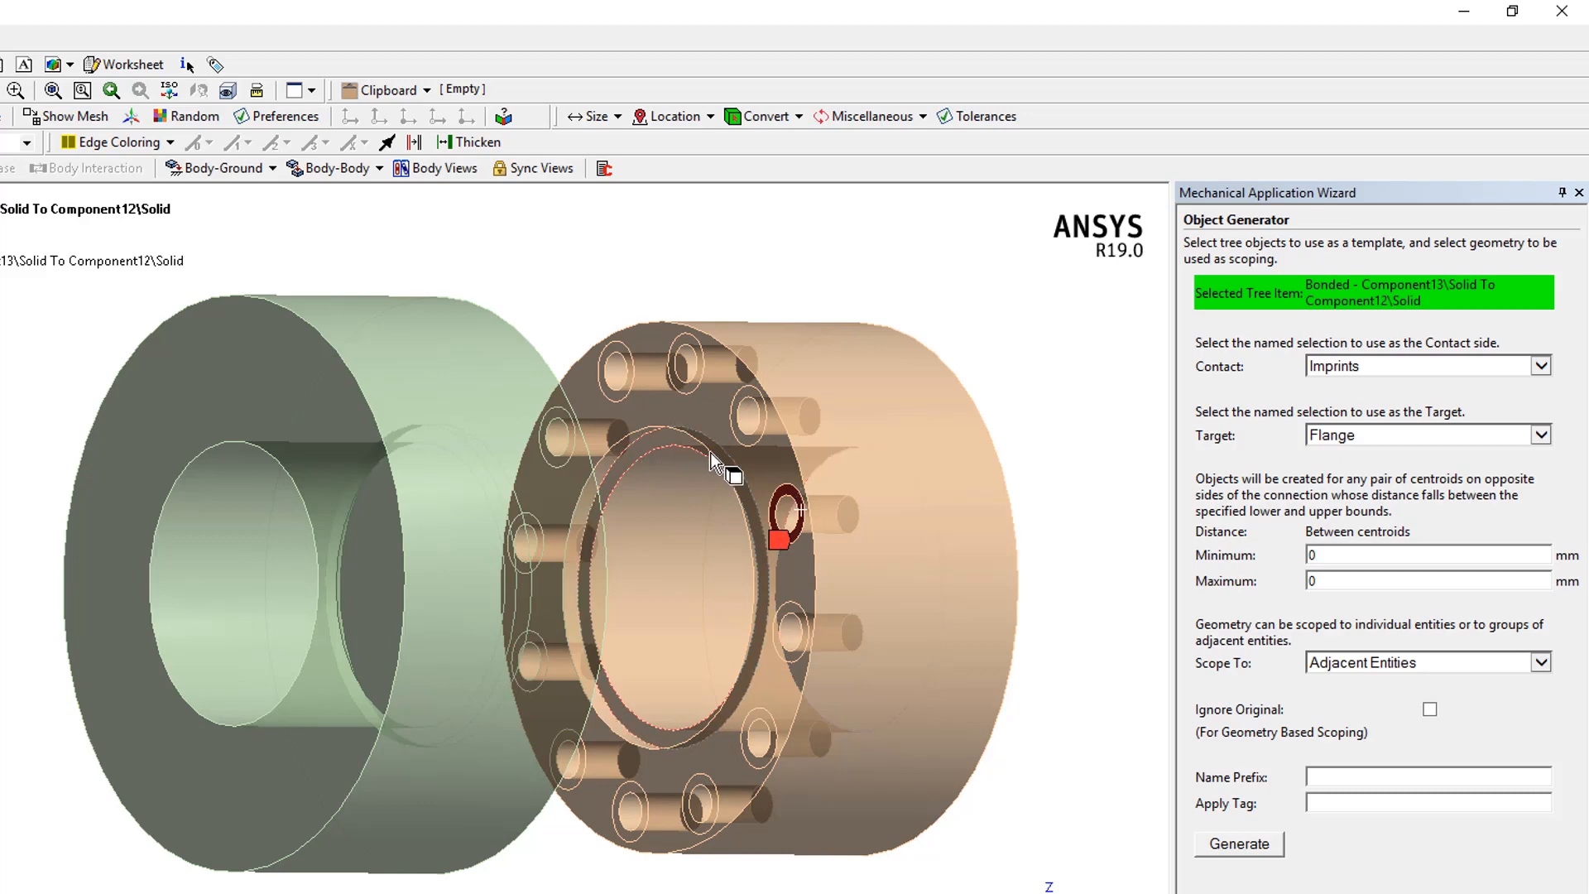
{"action": "mouse_move", "coordinate": [683, 376]}
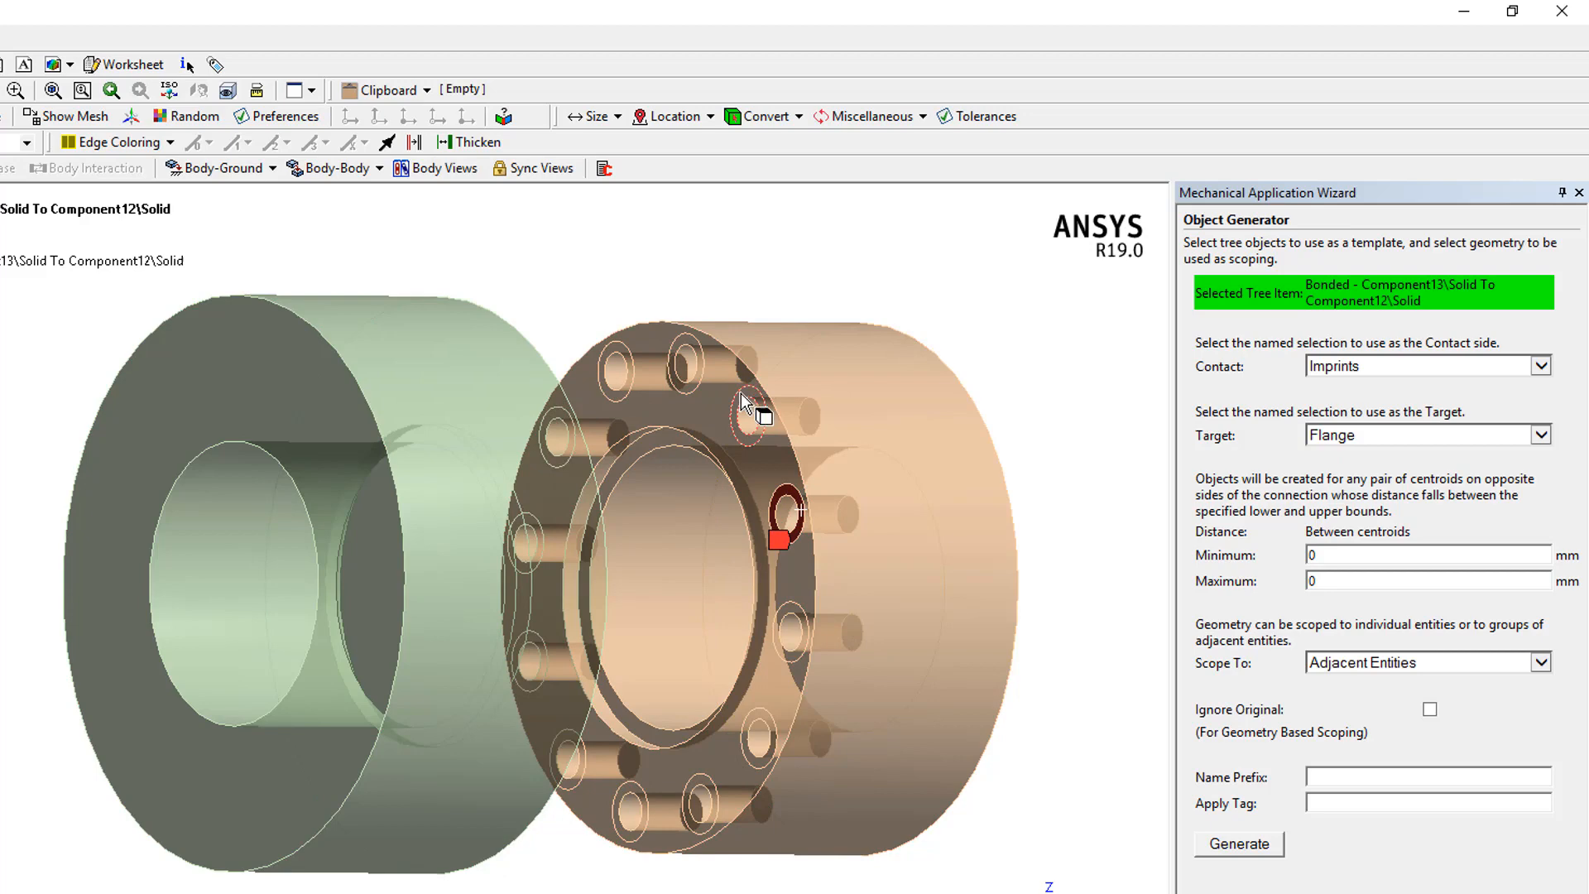
{"action": "left_click", "coordinate": [746, 414]}
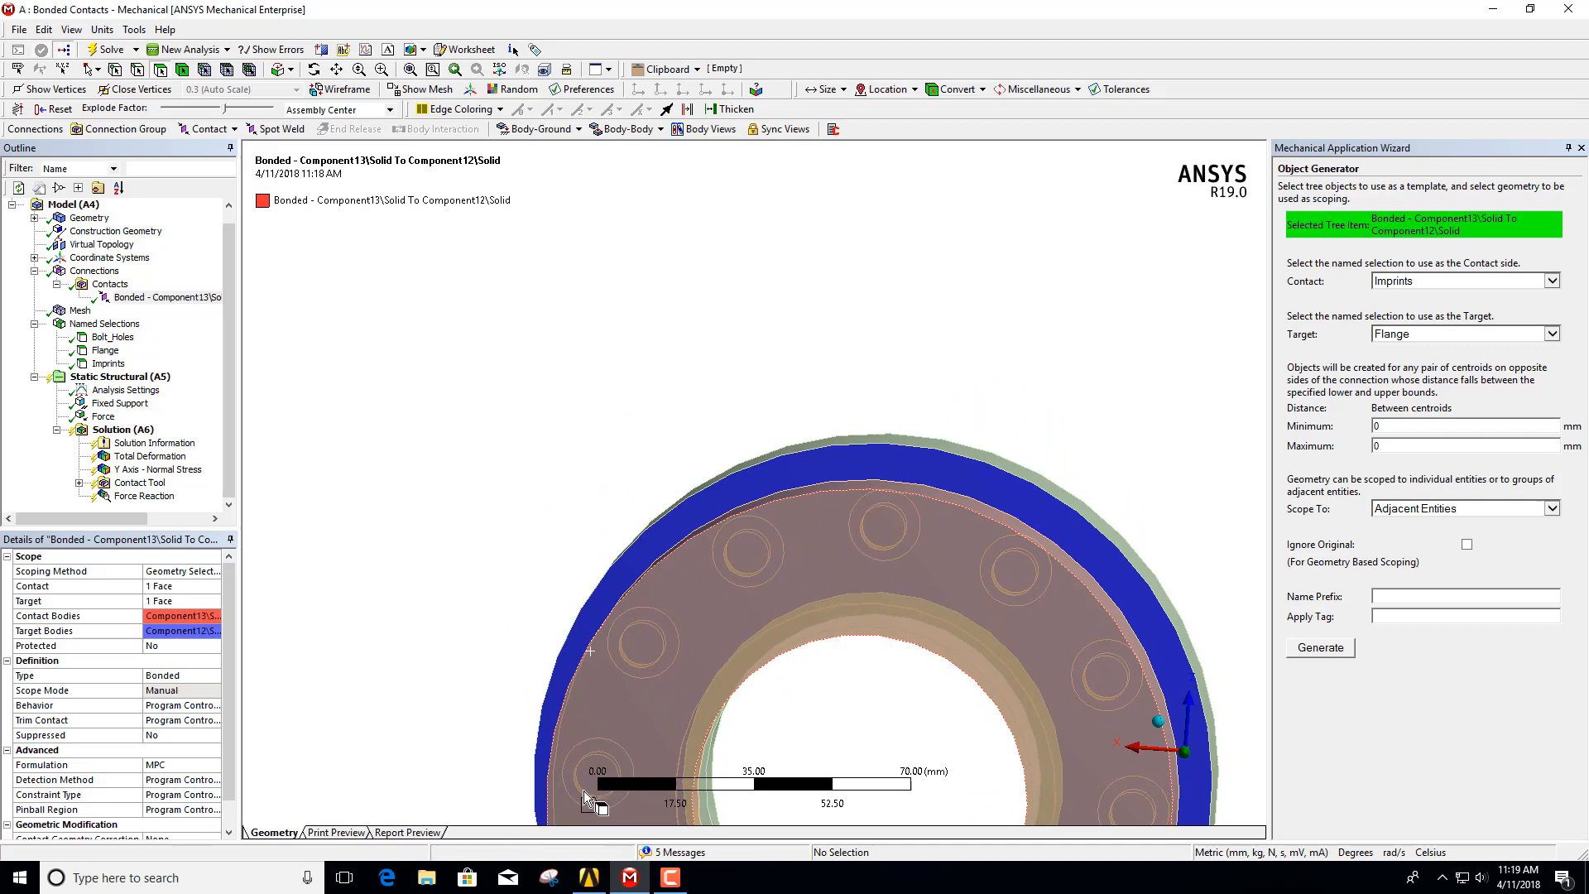
{"action": "mouse_move", "coordinate": [907, 793]}
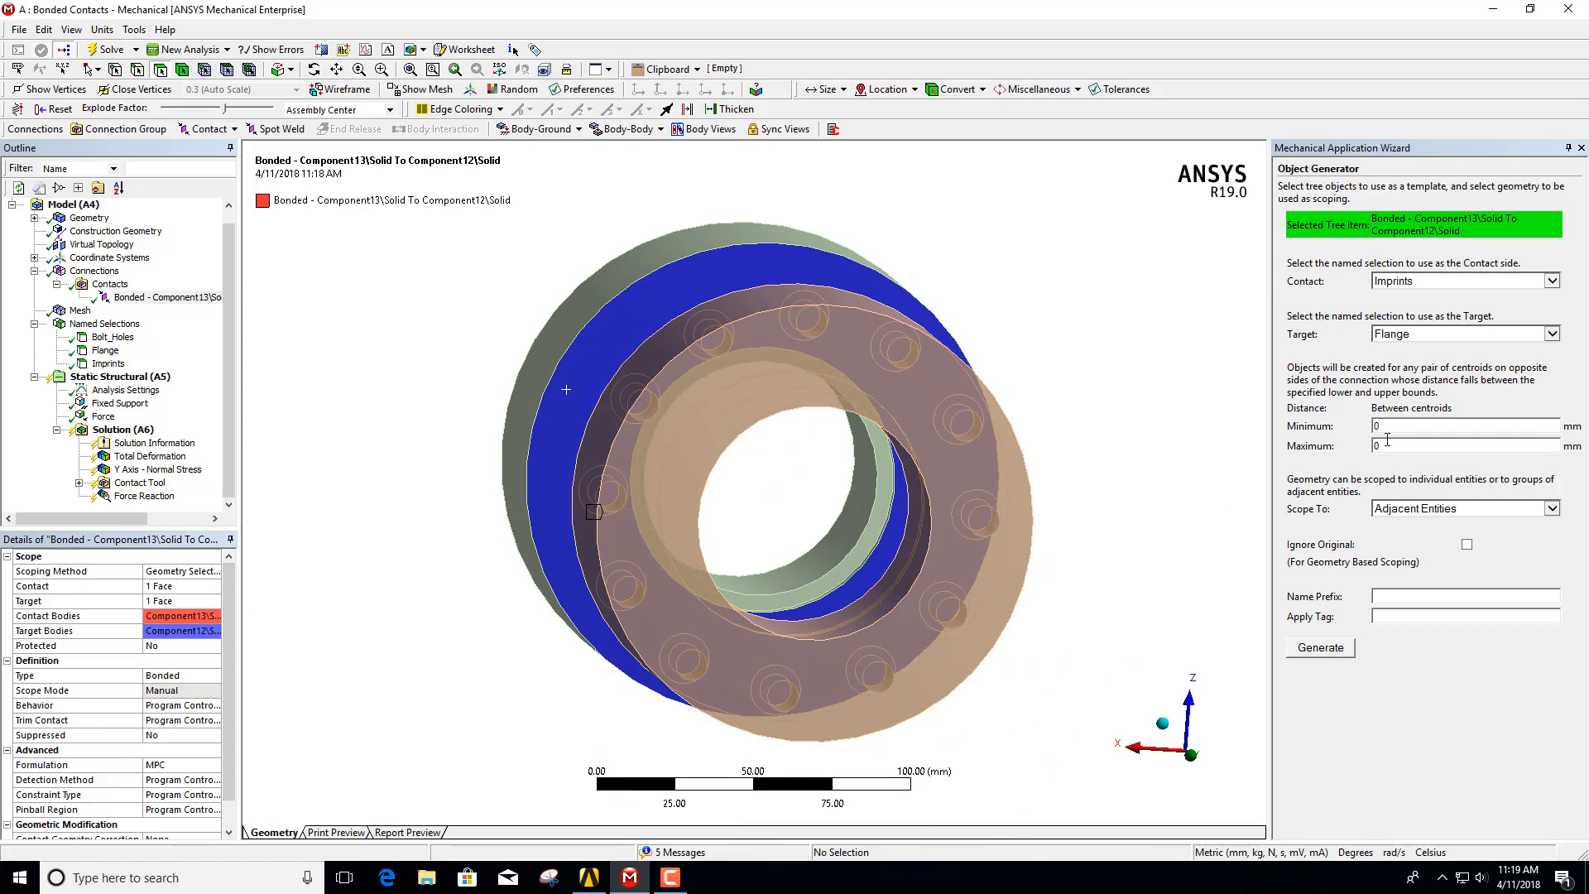
Step: Enter 70 mm as the maximum centroid distance, leaving minimum at 0
{"action": "type", "text": "70"}
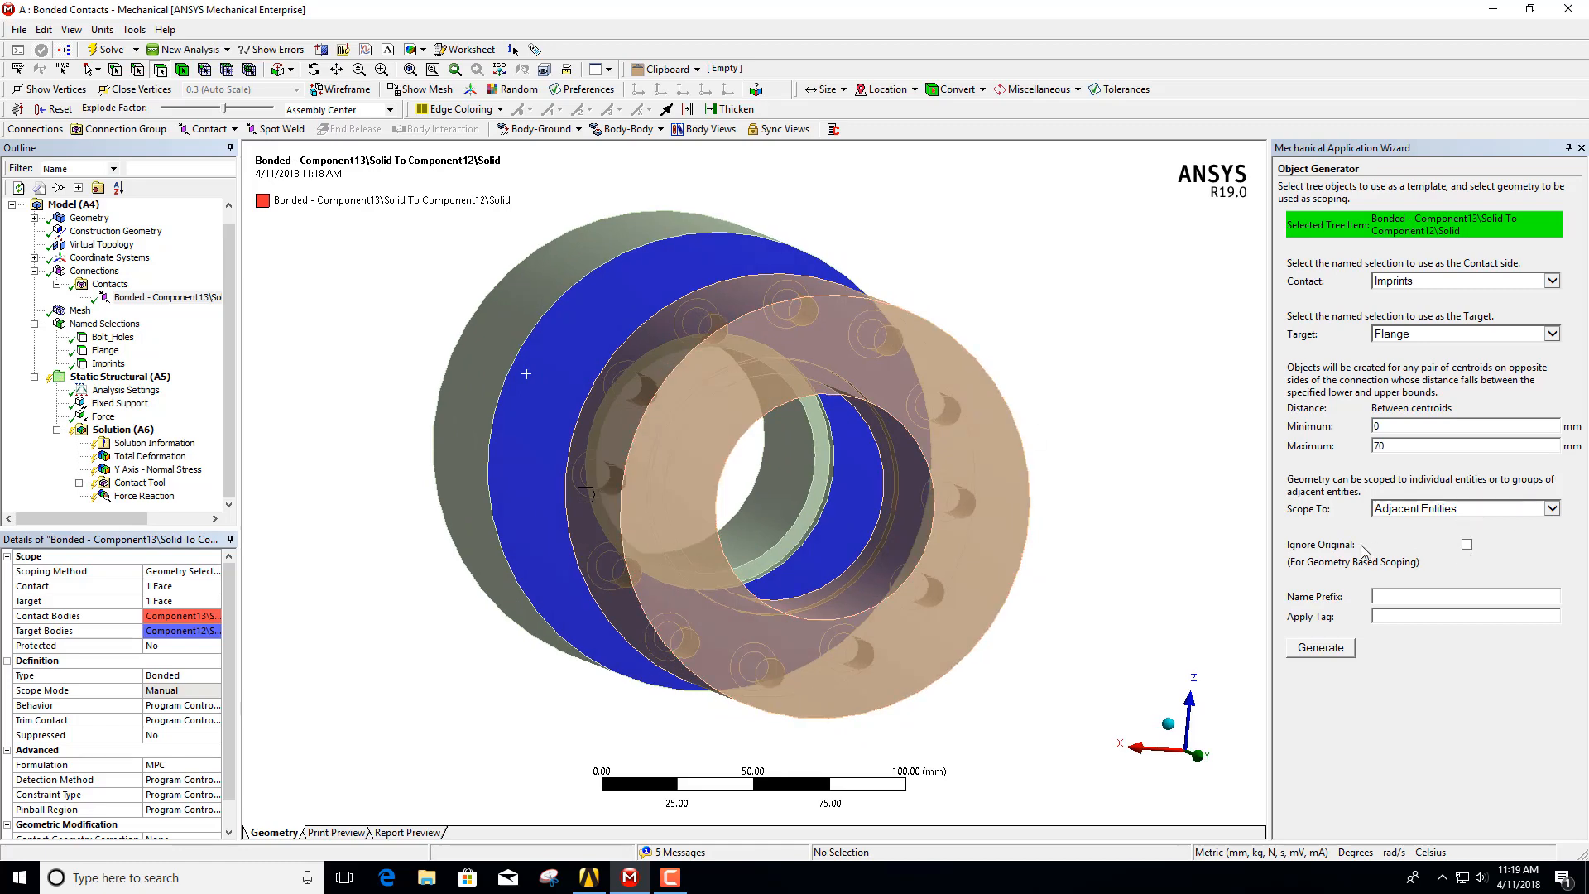
{"action": "mouse_move", "coordinate": [1062, 447]}
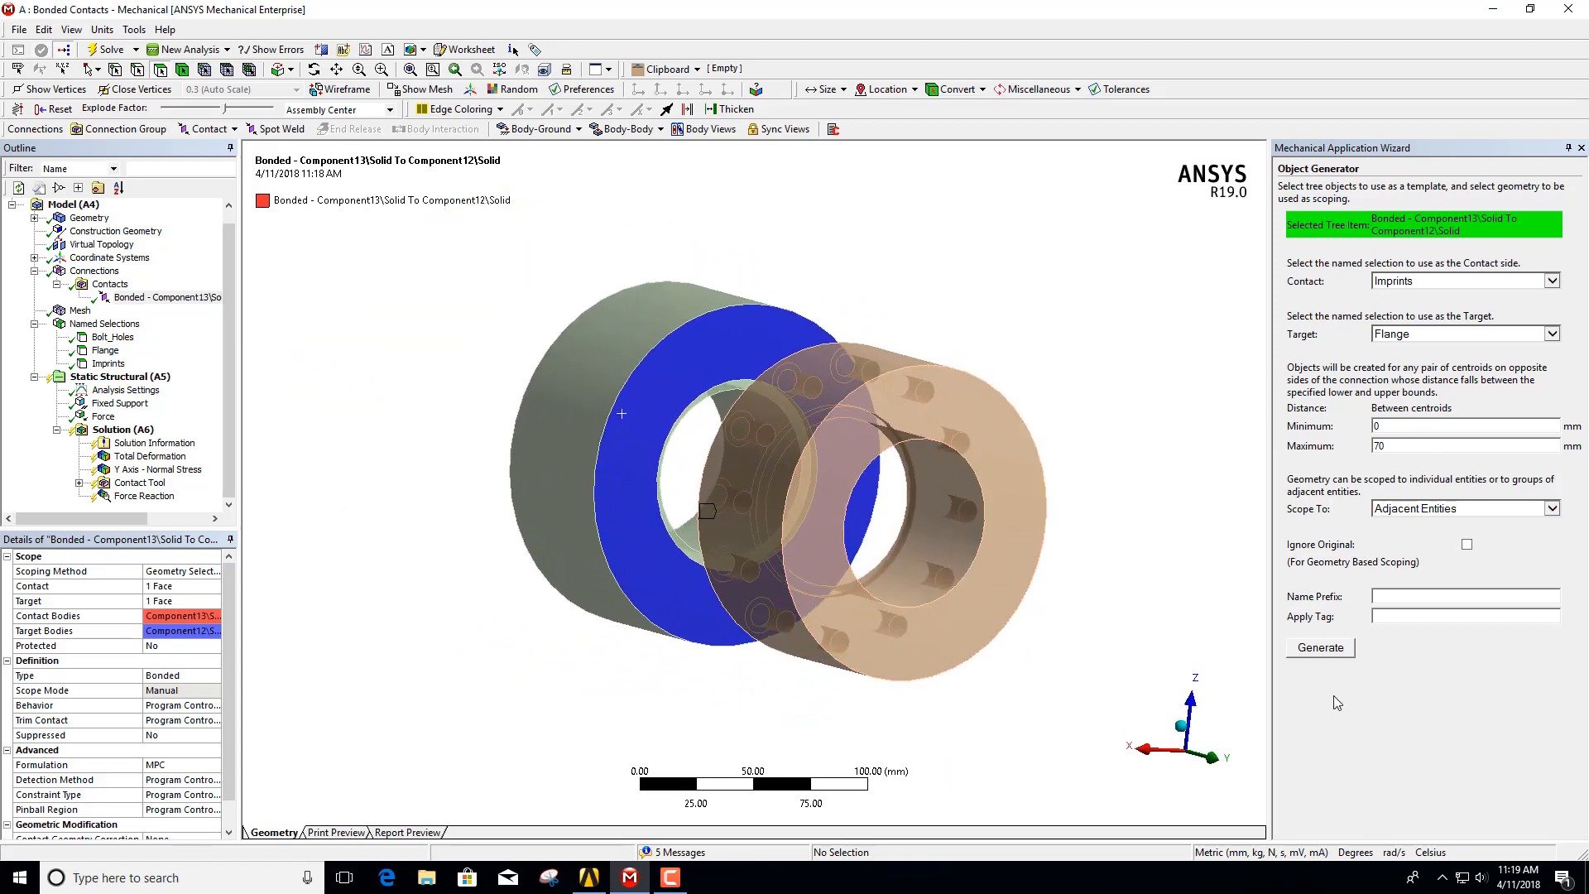
Step: Generate the twelve imprint-to-flange contacts and delete the original template Bonded contact
{"action": "left_click", "coordinate": [1320, 648]}
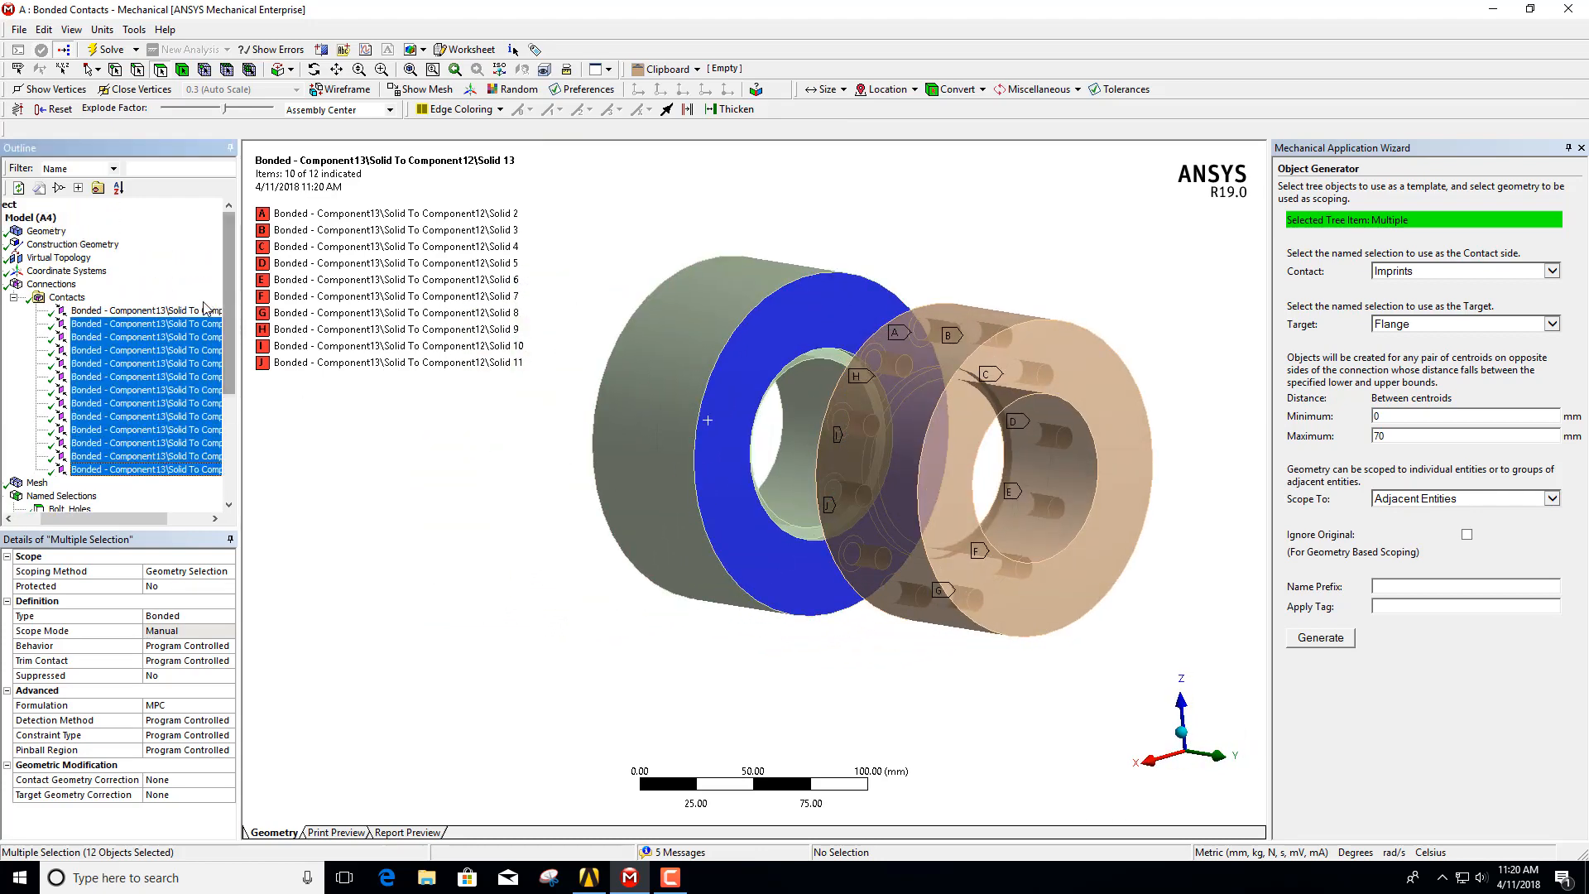
{"action": "left_click", "coordinate": [146, 309]}
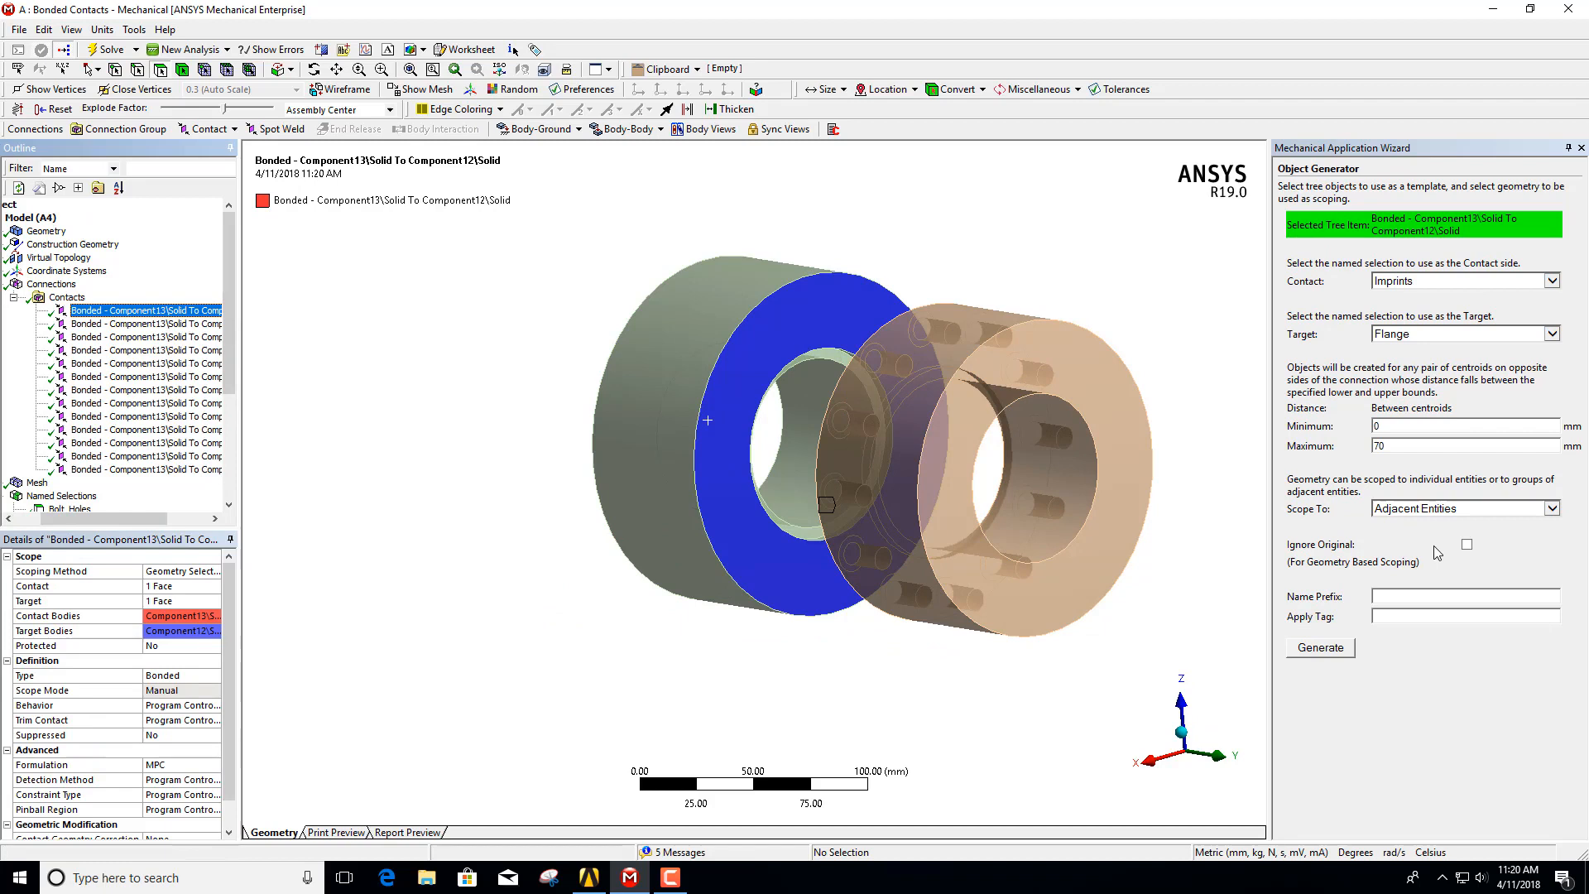
{"action": "mouse_move", "coordinate": [621, 424]}
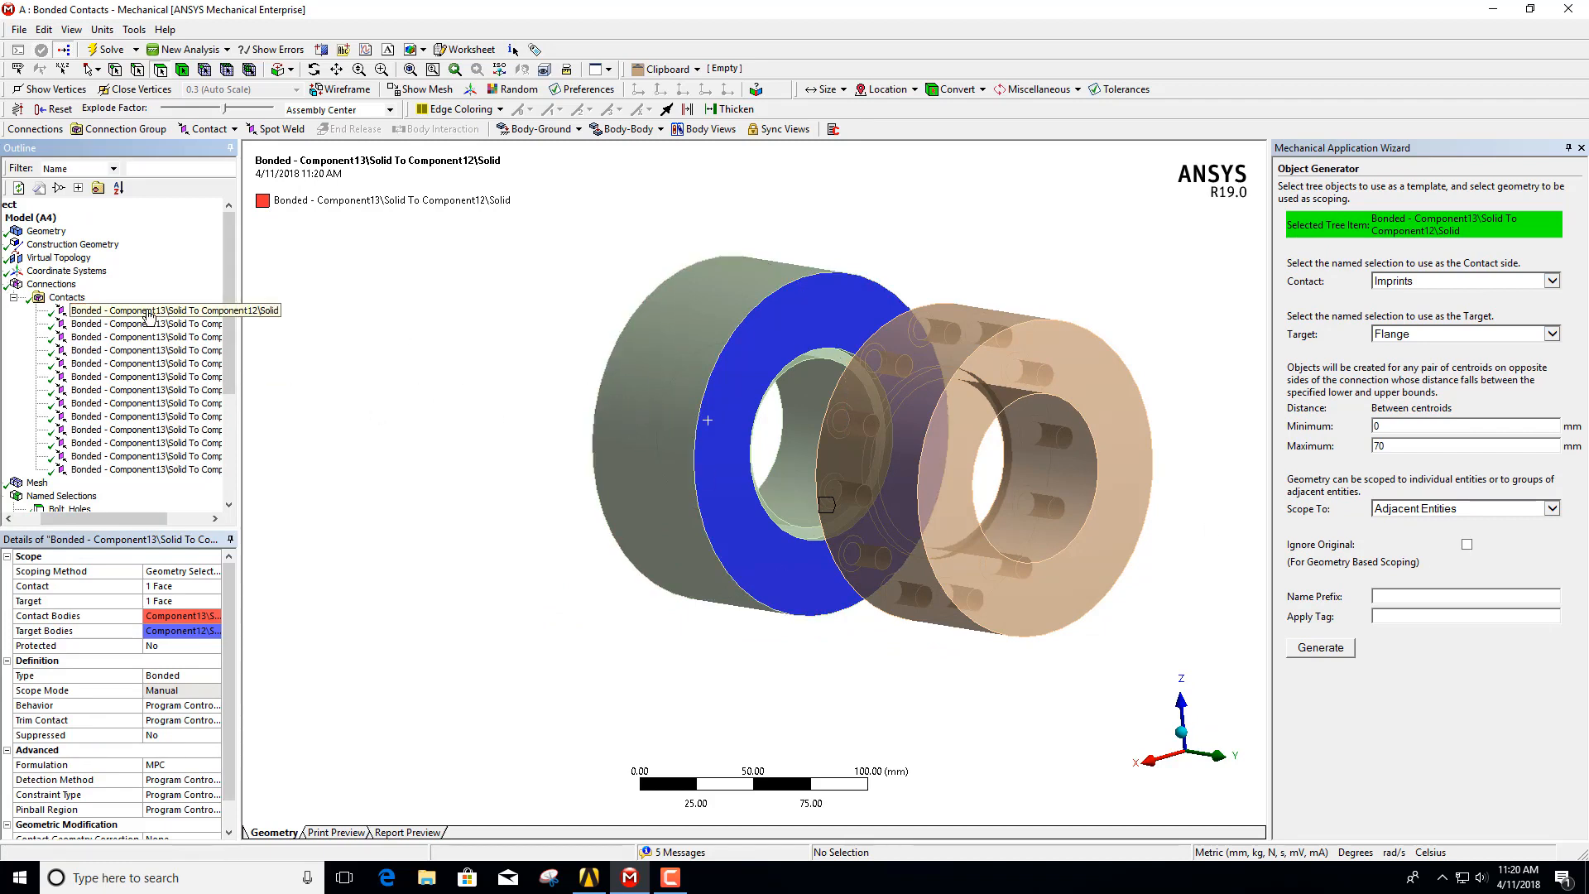
{"action": "key", "text": "Delete"}
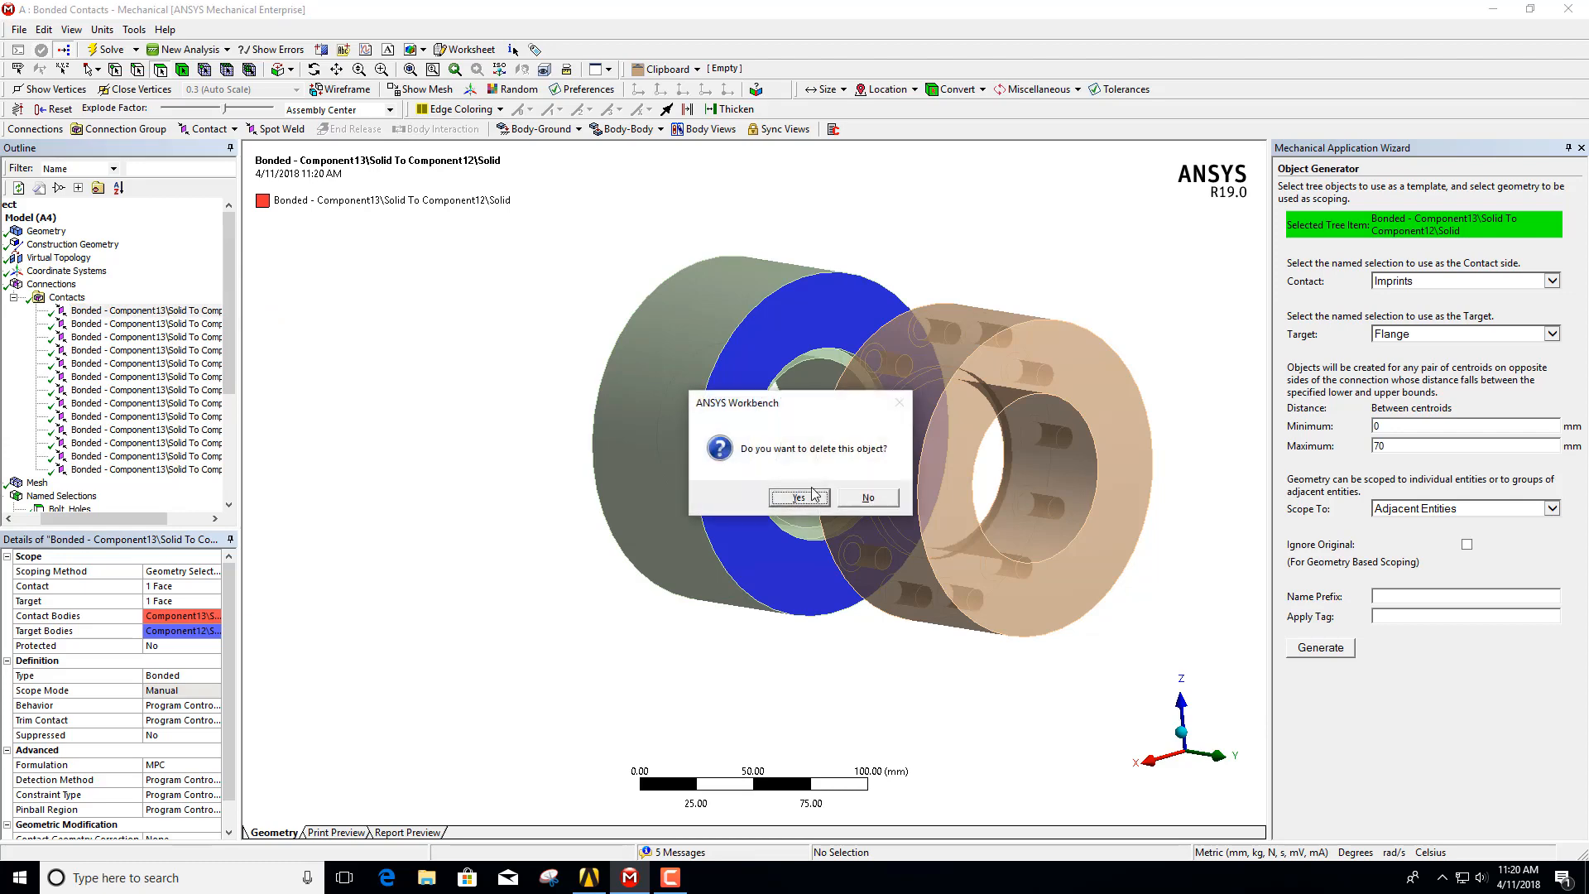
{"action": "left_click", "coordinate": [797, 497]}
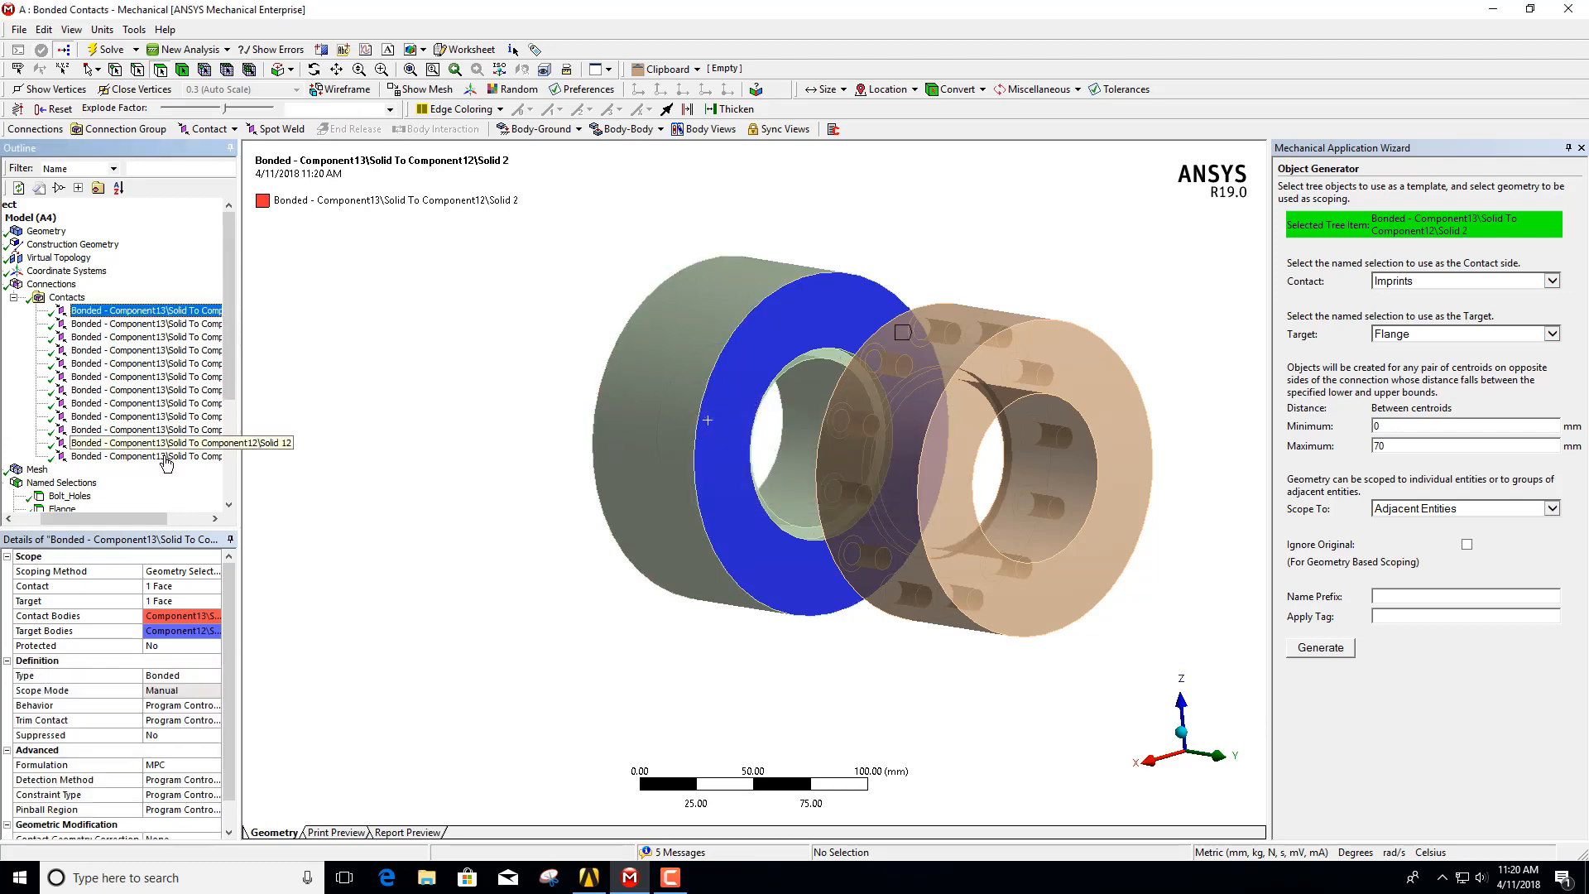
Step: Rename all selected contacts sequentially as Bonded 1 through Bonded 12 via Rename All
{"action": "right_click", "coordinate": [145, 444]}
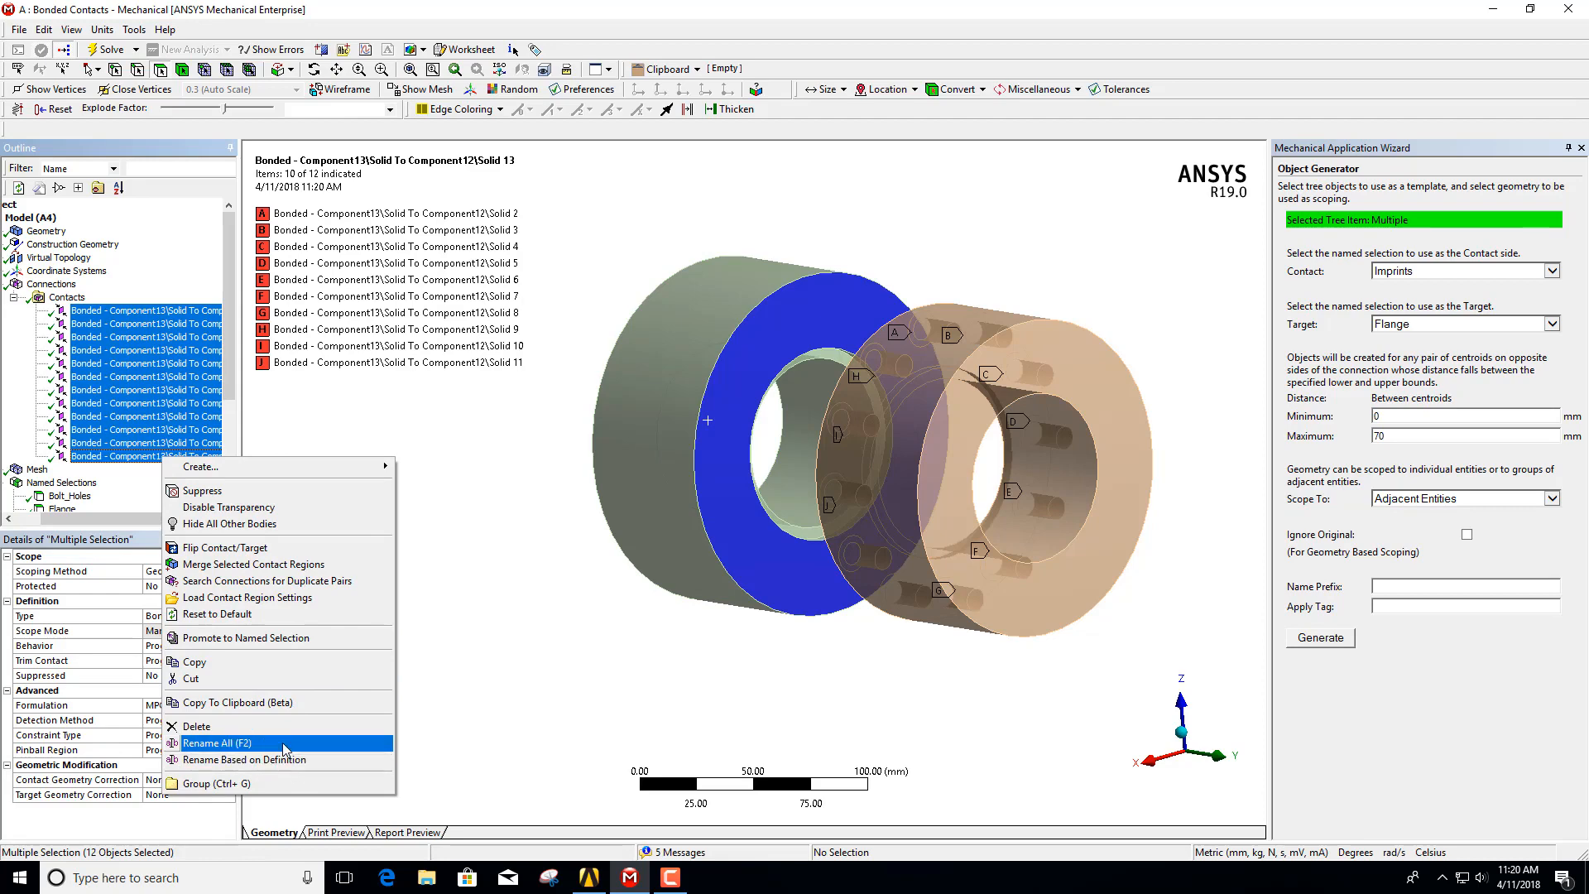
{"action": "left_click", "coordinate": [214, 743]}
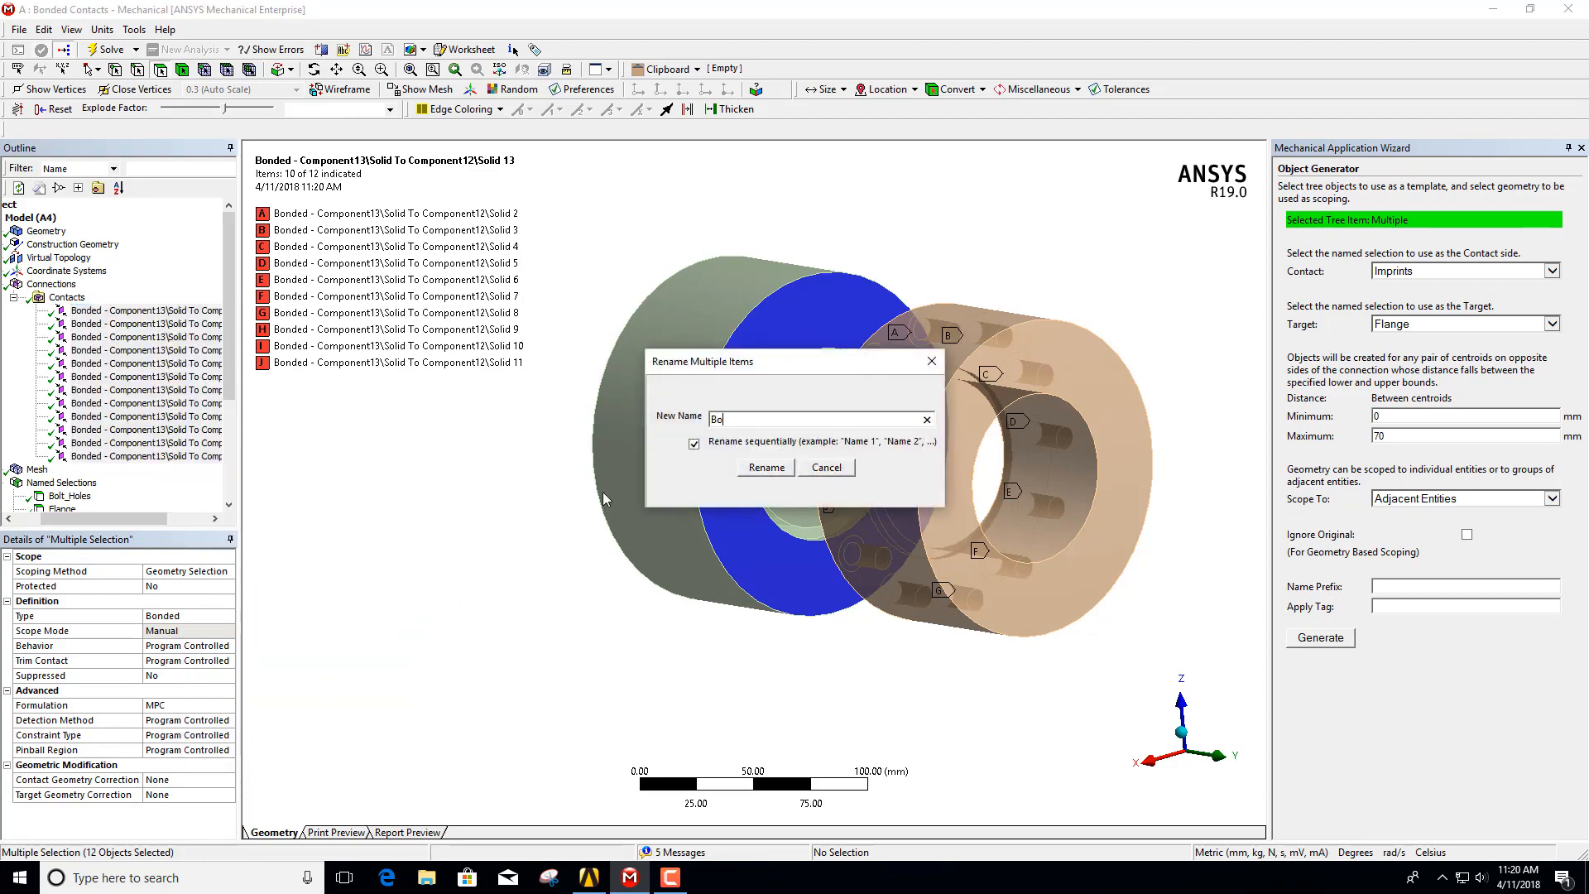
{"action": "type", "text": "nded"}
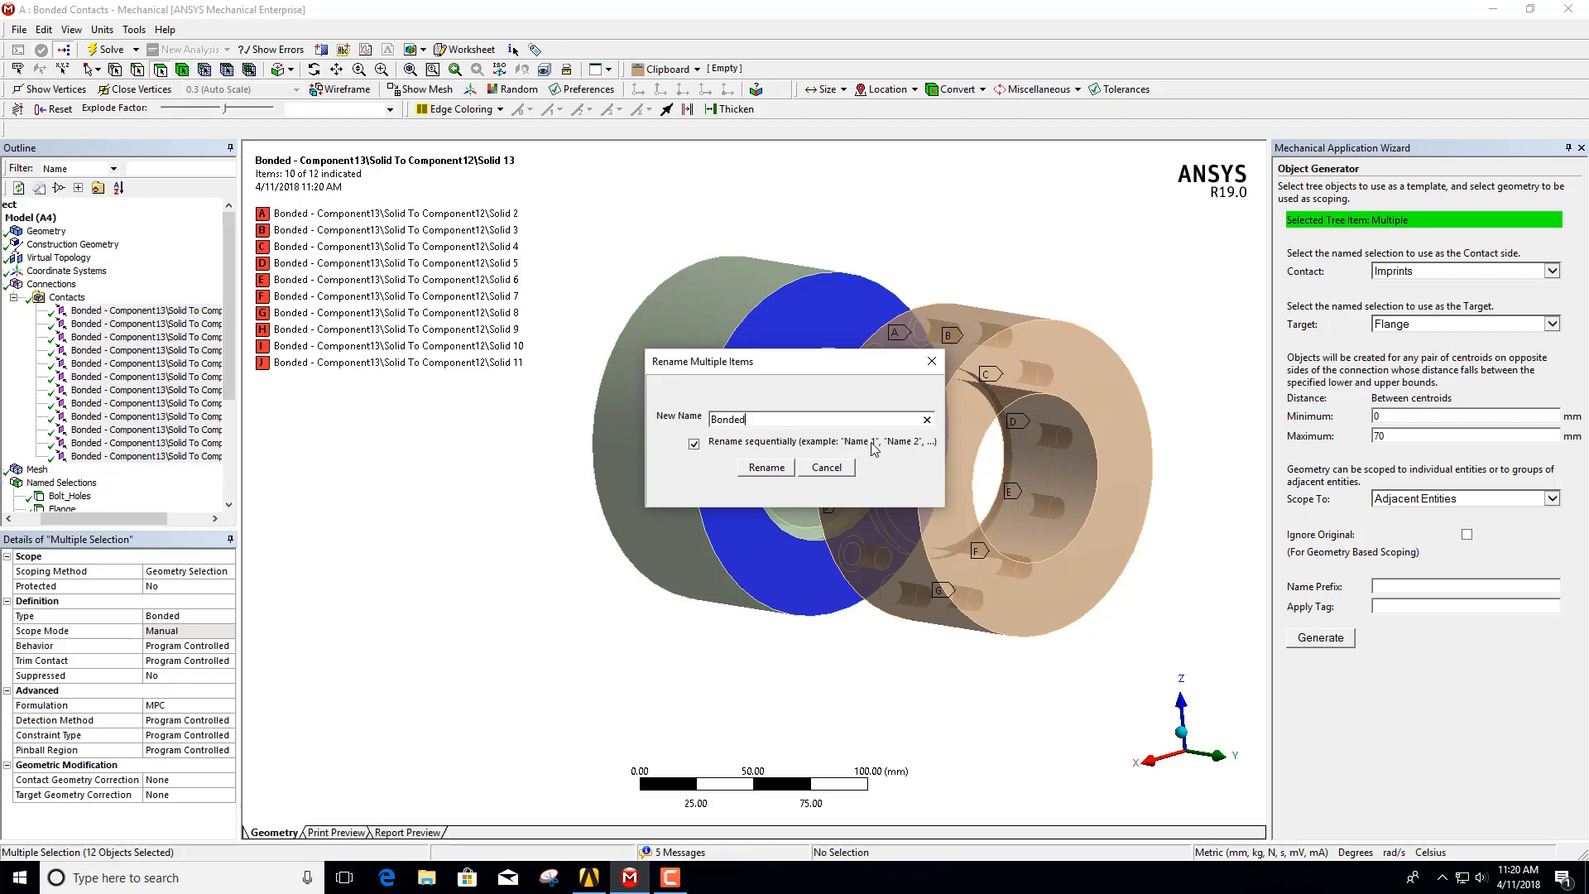
{"action": "left_click", "coordinate": [764, 467]}
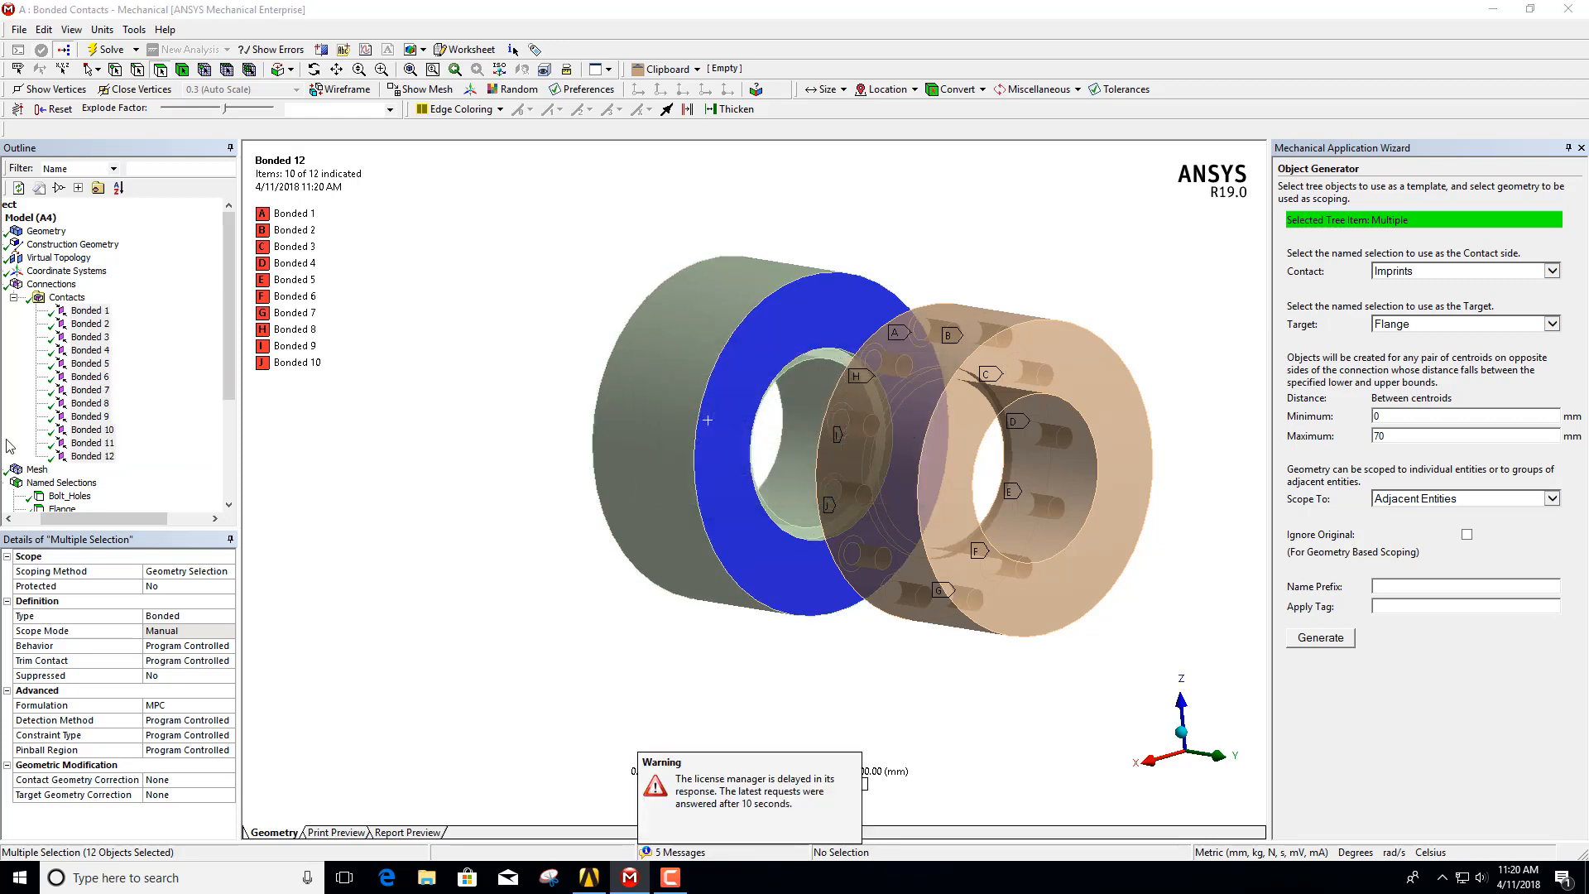